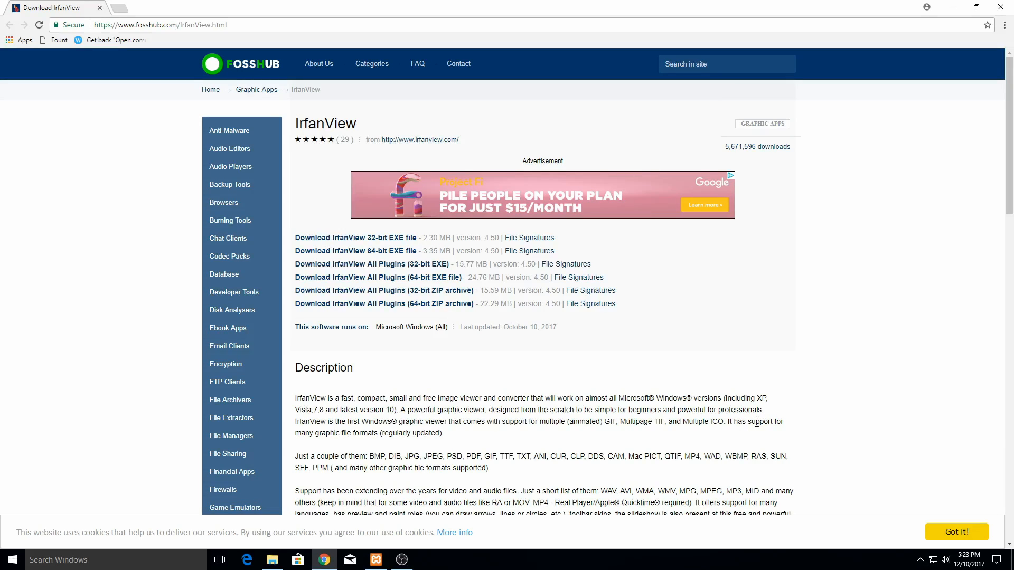
mouse_move(753, 430)
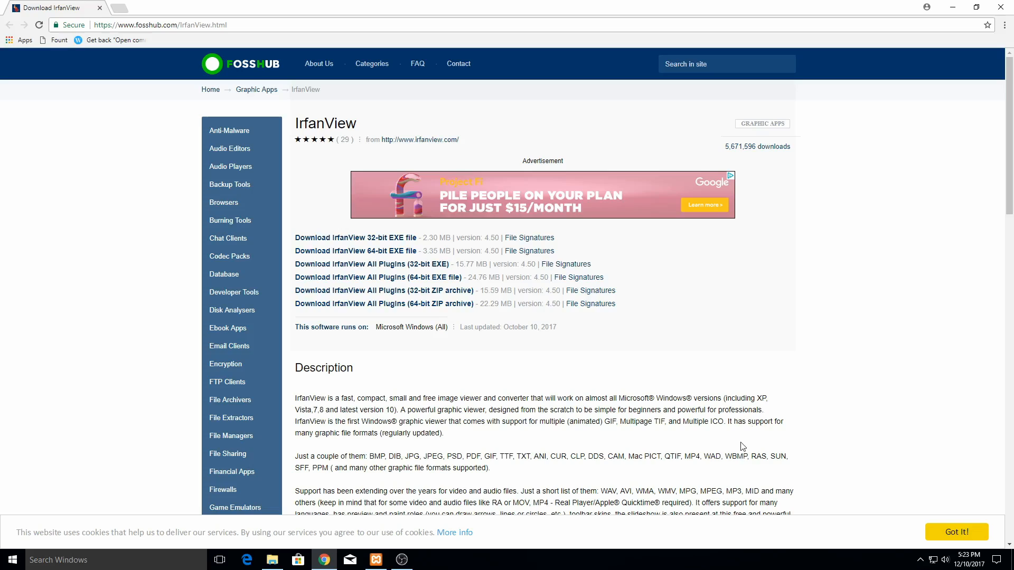
mouse_move(830, 403)
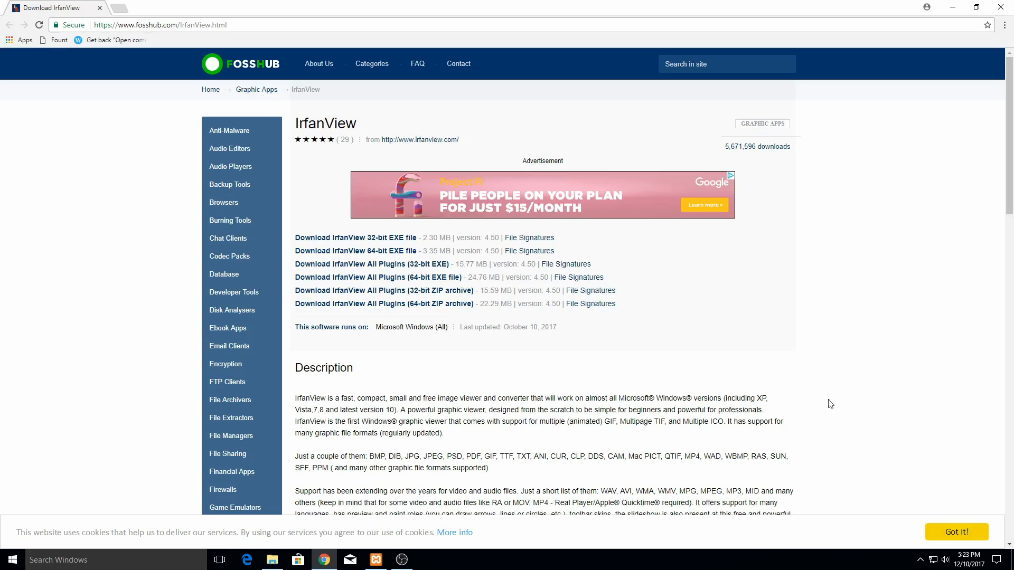
mouse_move(356, 98)
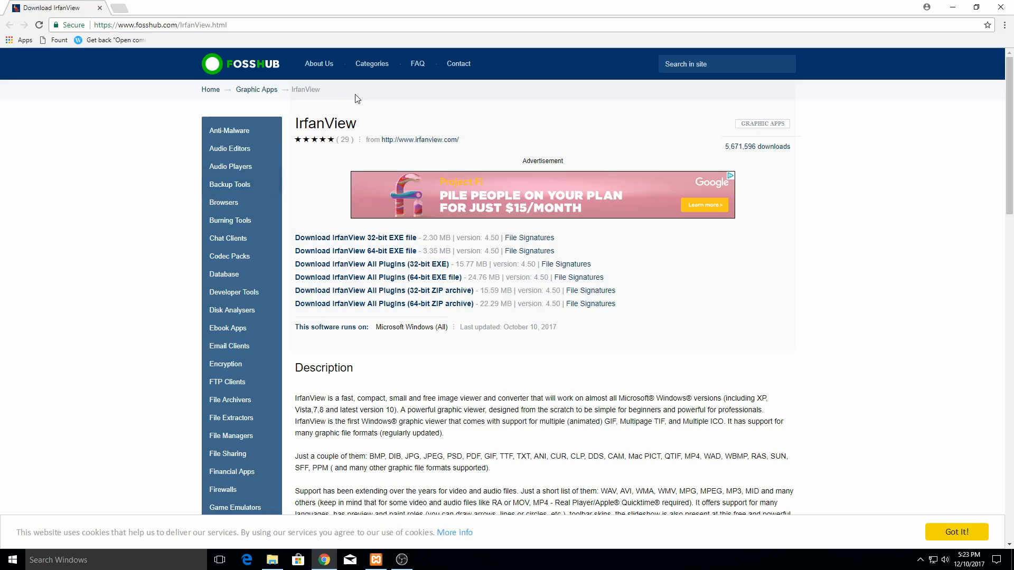
mouse_move(365, 94)
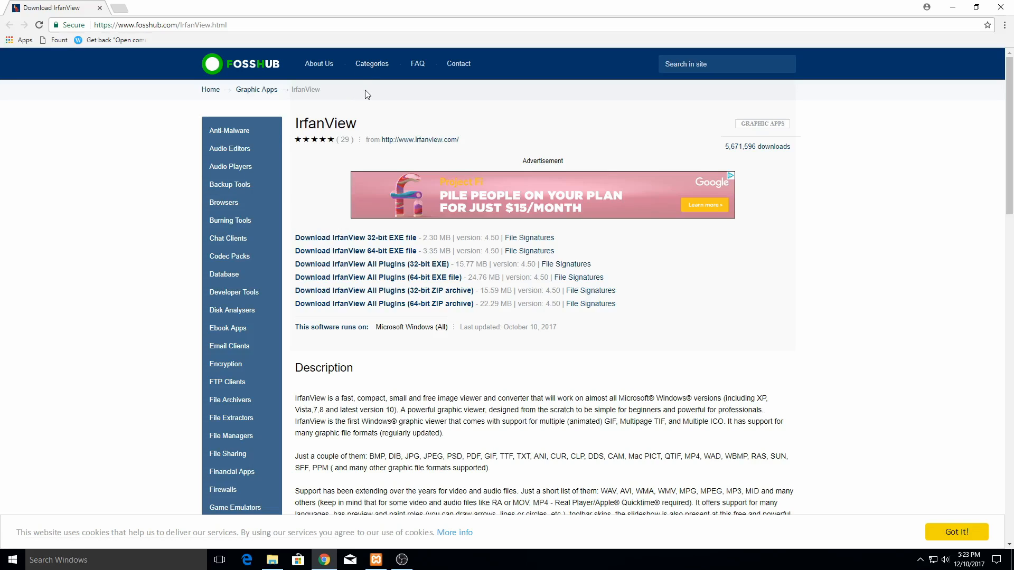
mouse_move(387, 102)
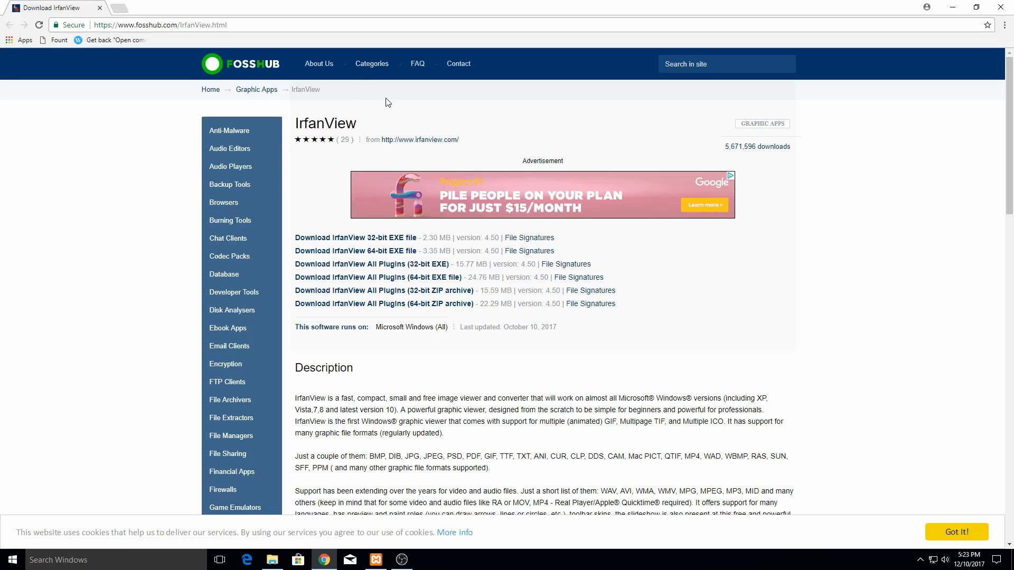
mouse_move(372, 63)
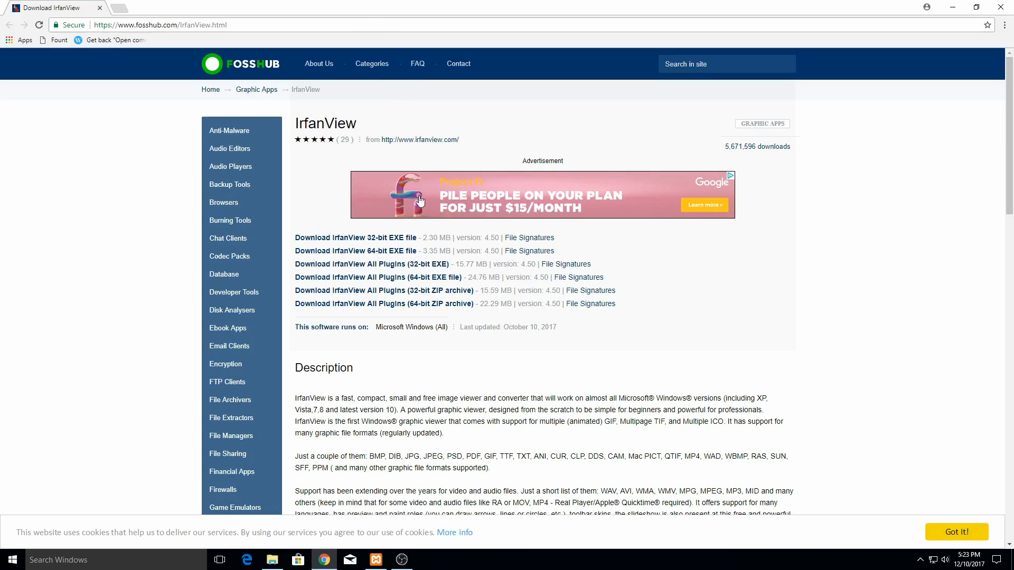
mouse_move(356, 251)
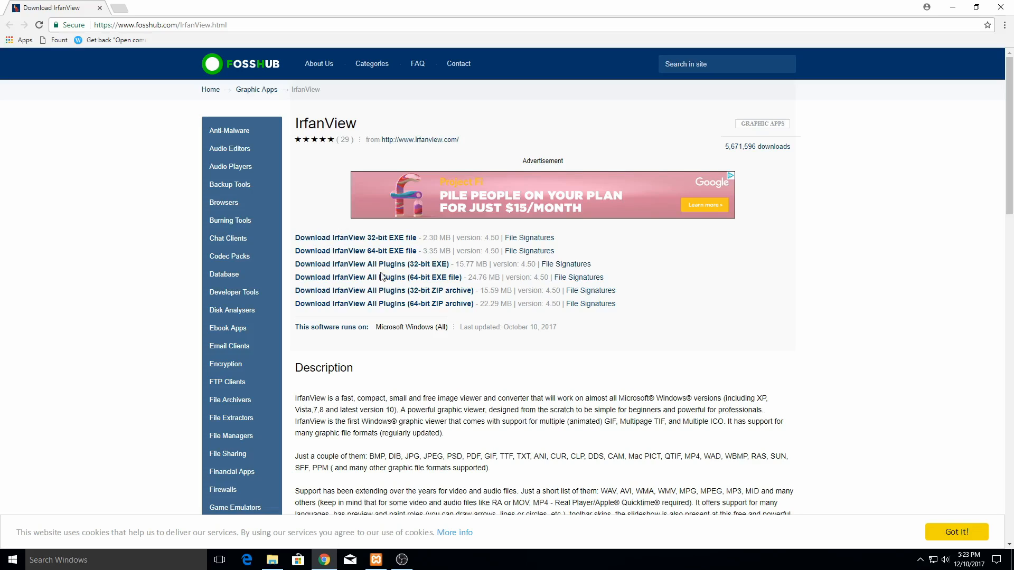
mouse_move(354, 252)
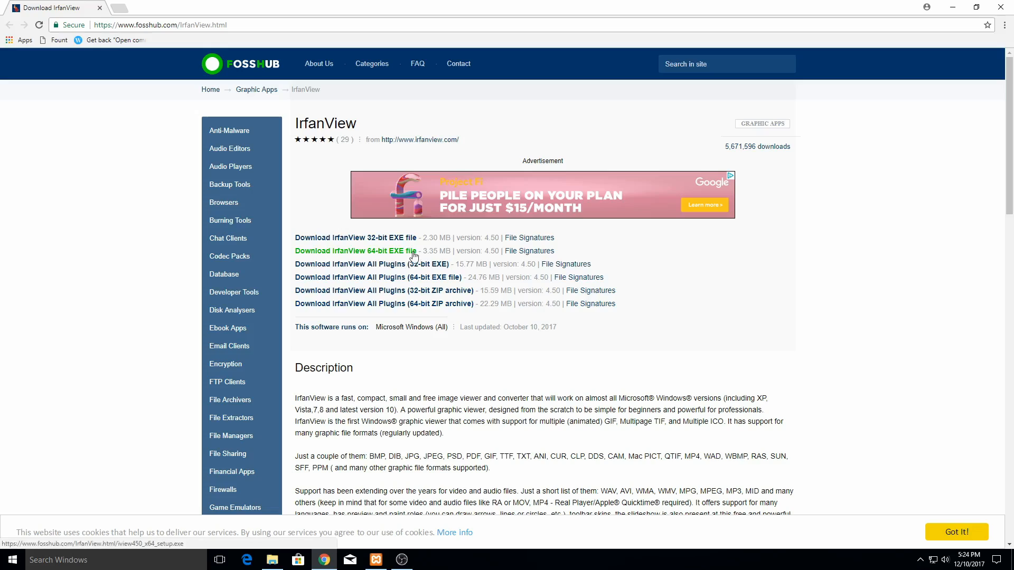
mouse_move(384, 258)
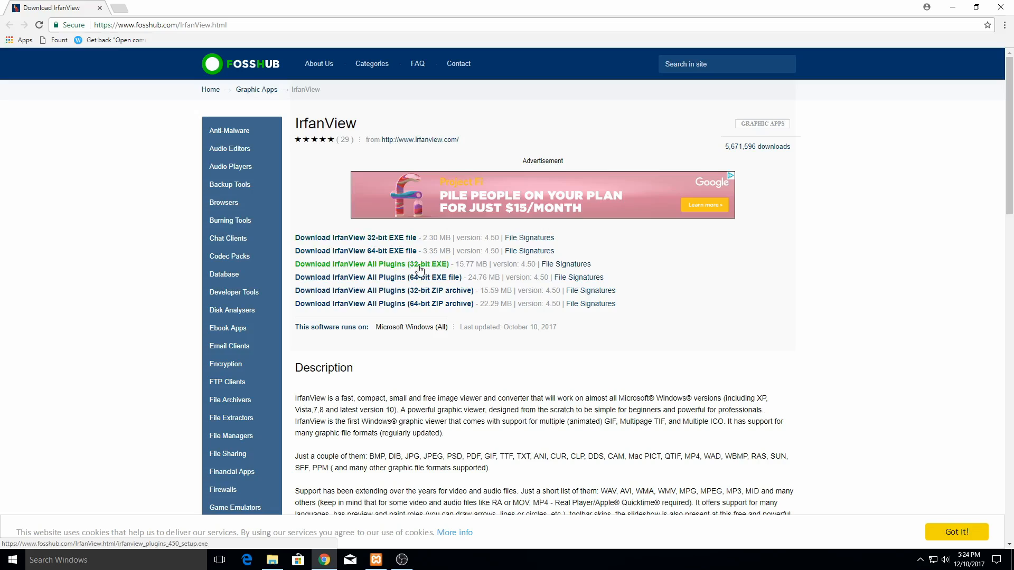
mouse_move(355, 252)
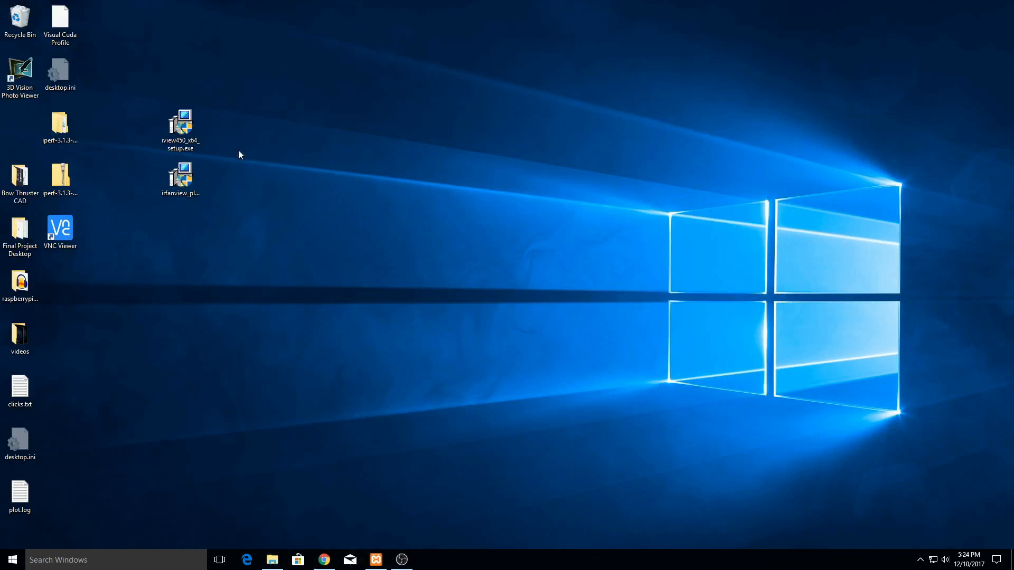
- Select the downloaded iview450_x64_setup.exe installer on the desktop
click(179, 129)
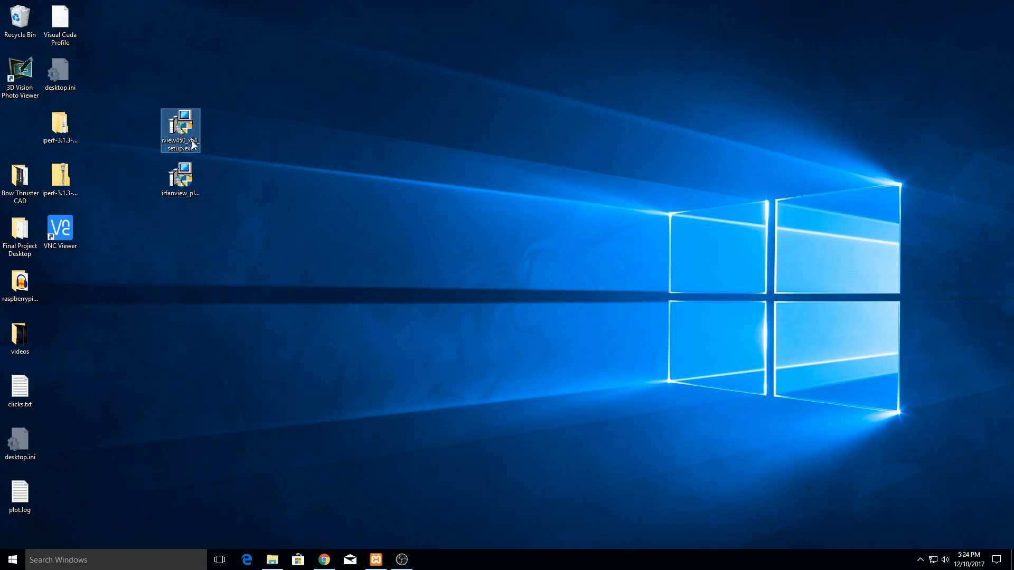
mouse_move(181, 130)
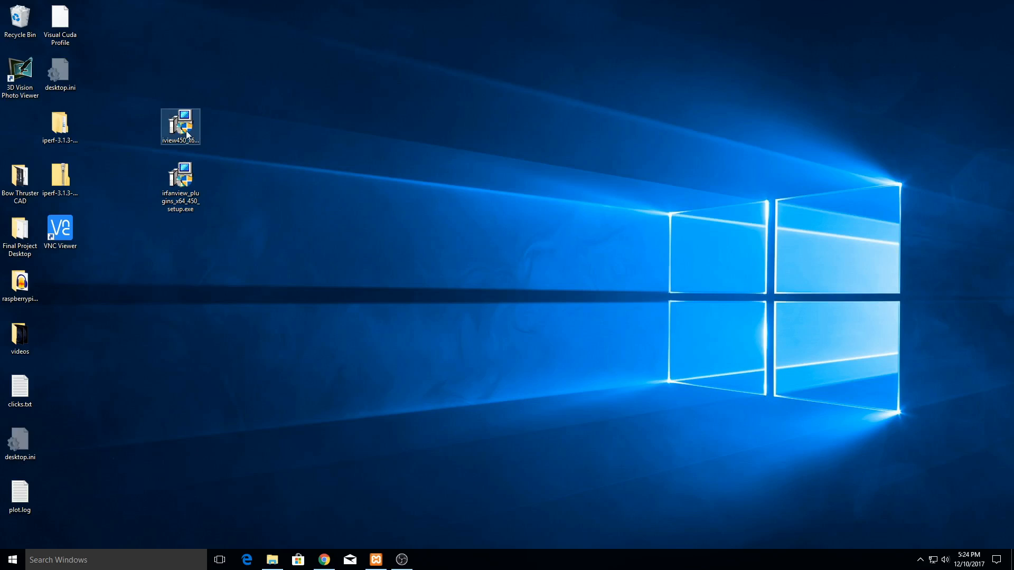
- Install IrfanView 64-bit 4.50 to C:\Program Files\IrfanView with default shortcuts and no file associations, then finish and start it
double_click(181, 126)
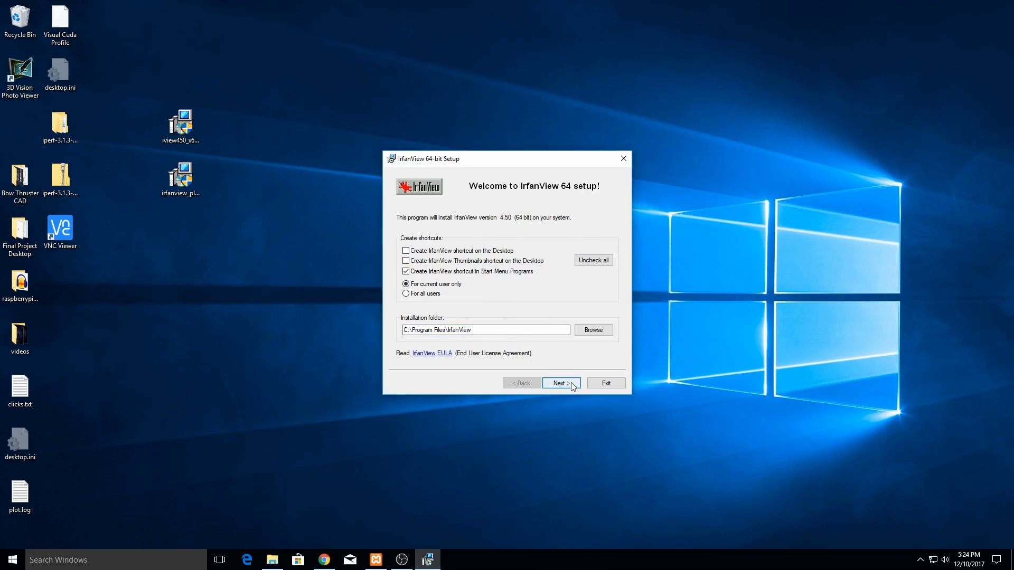
click(560, 383)
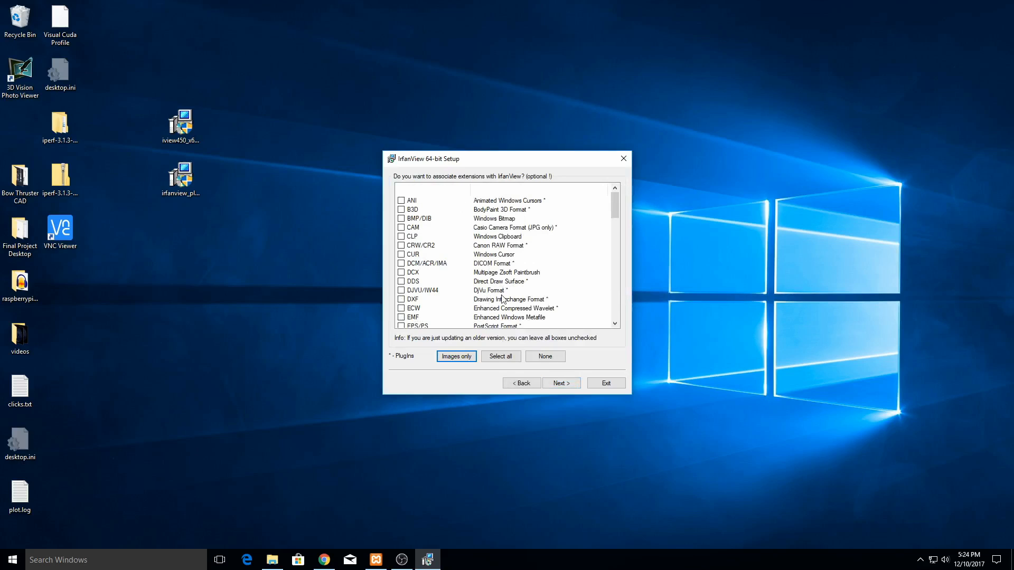
mouse_move(462, 248)
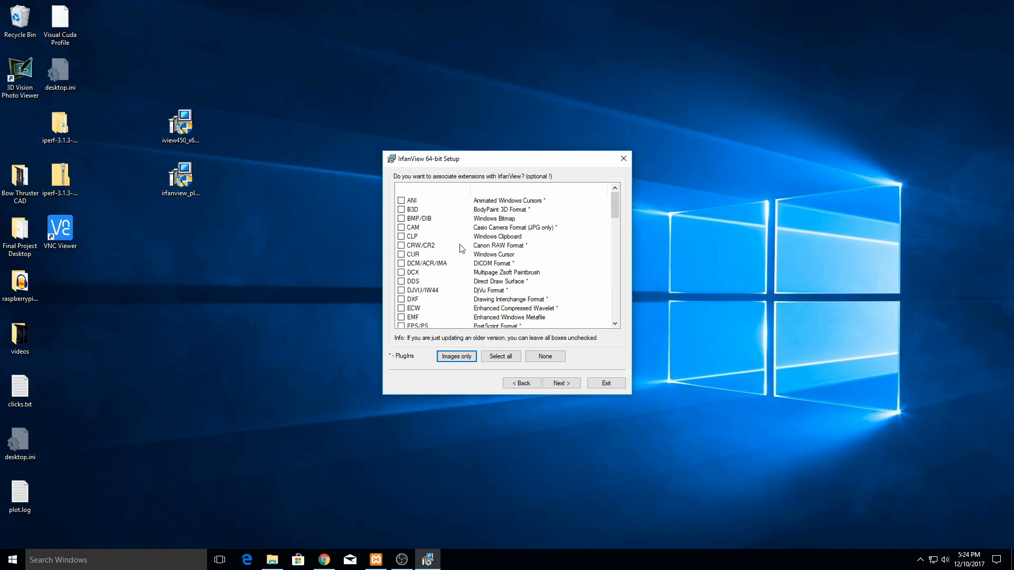
mouse_move(431, 285)
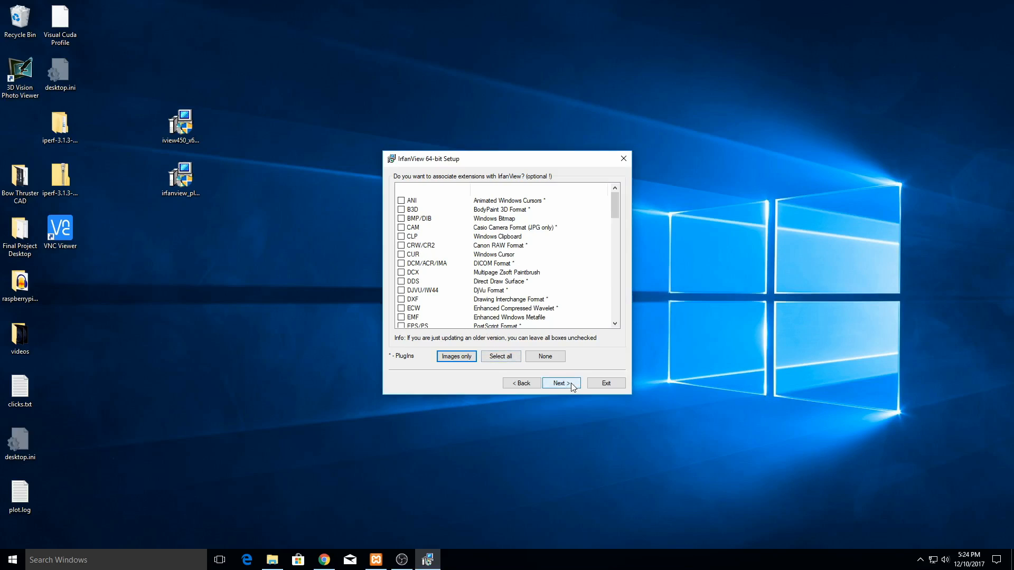
click(560, 383)
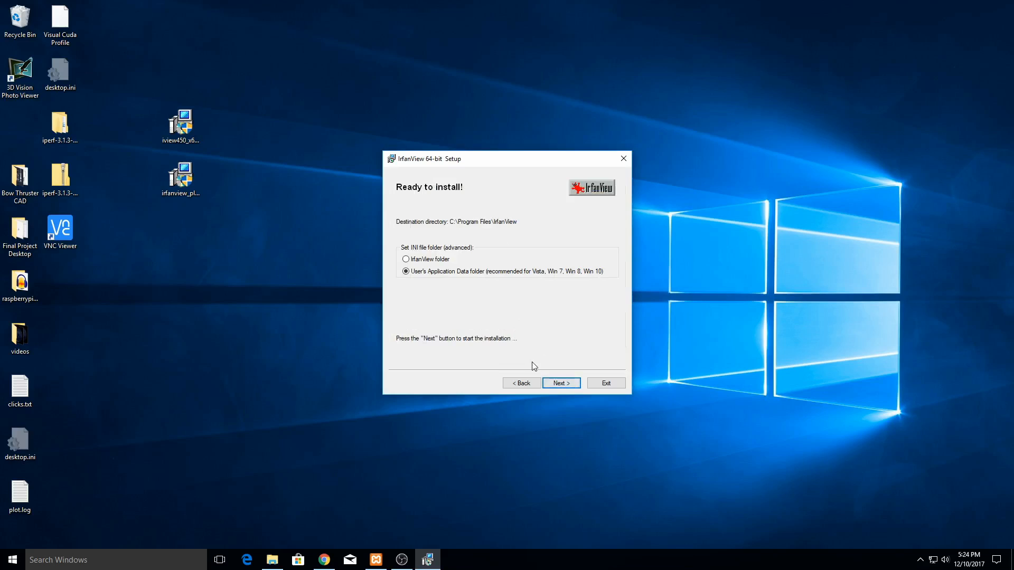
click(560, 382)
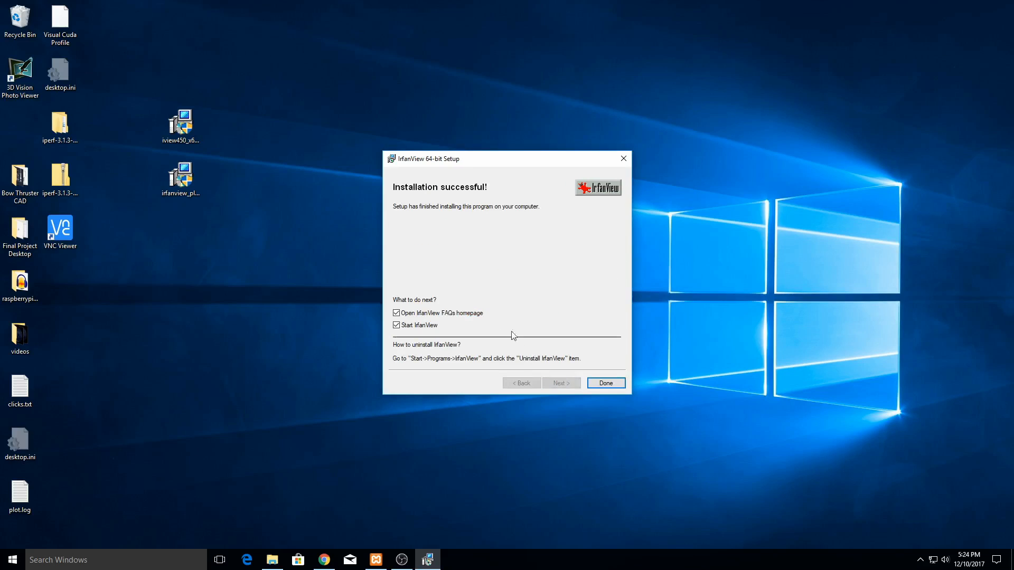
click(604, 382)
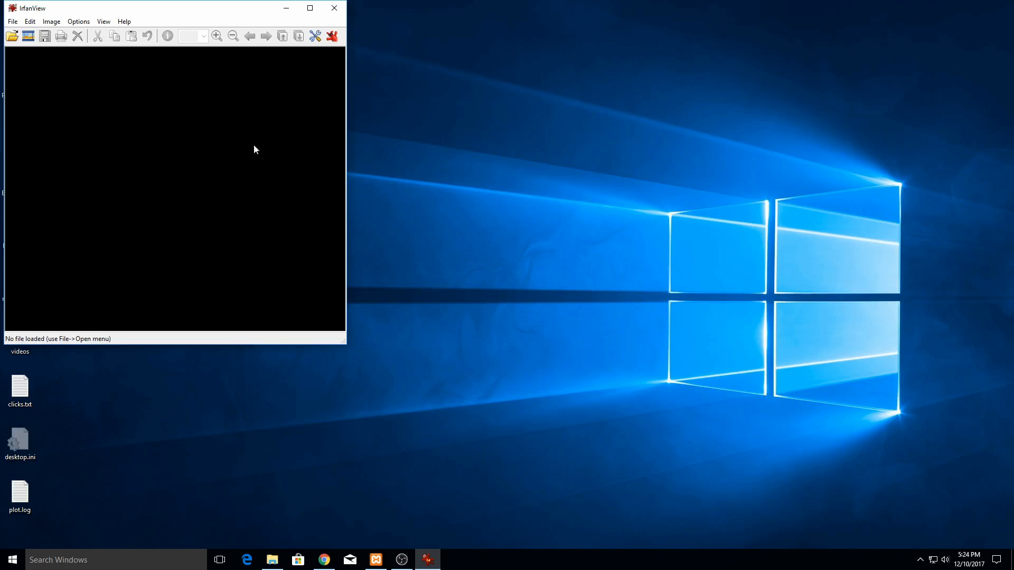
mouse_move(335, 7)
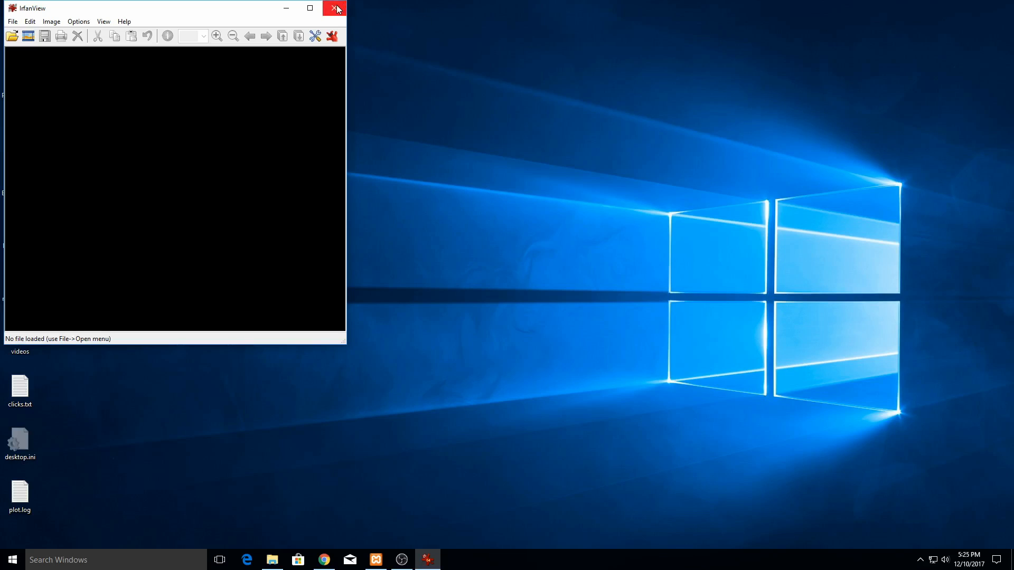
mouse_move(345, 8)
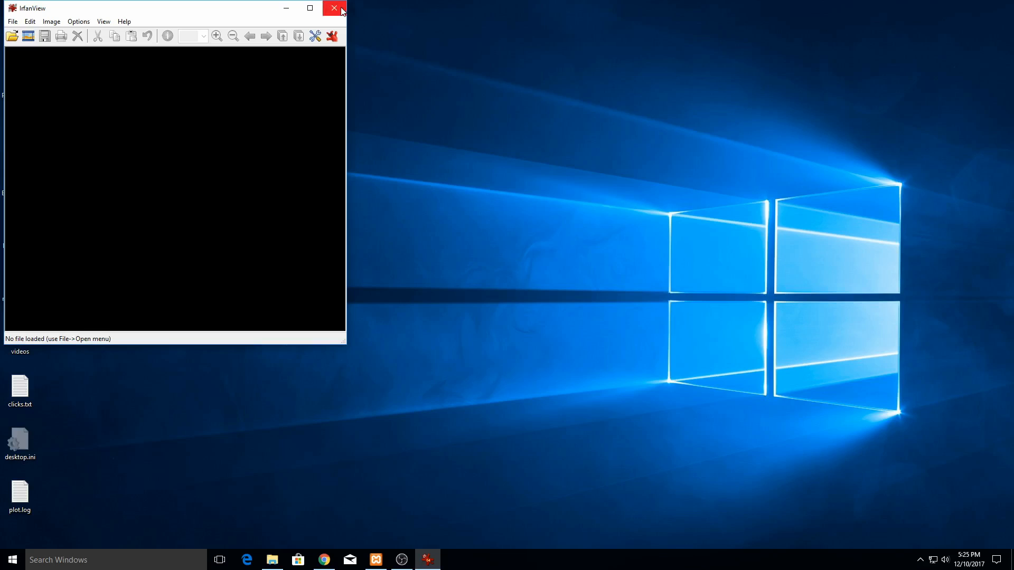
- Close the empty IrfanView window and select irfanview_plugins_x64_450_setup.exe on the desktop
click(334, 8)
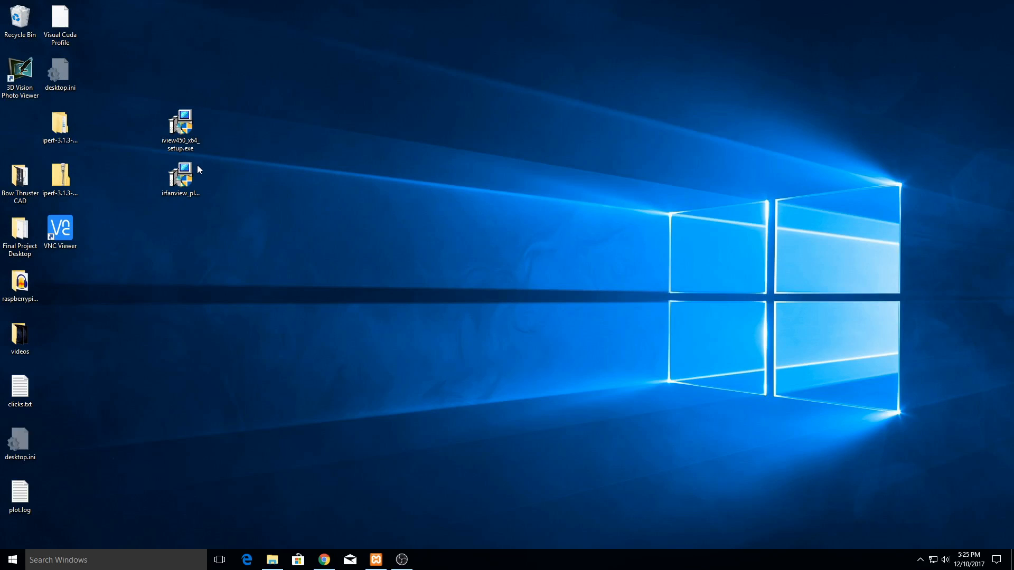
click(181, 183)
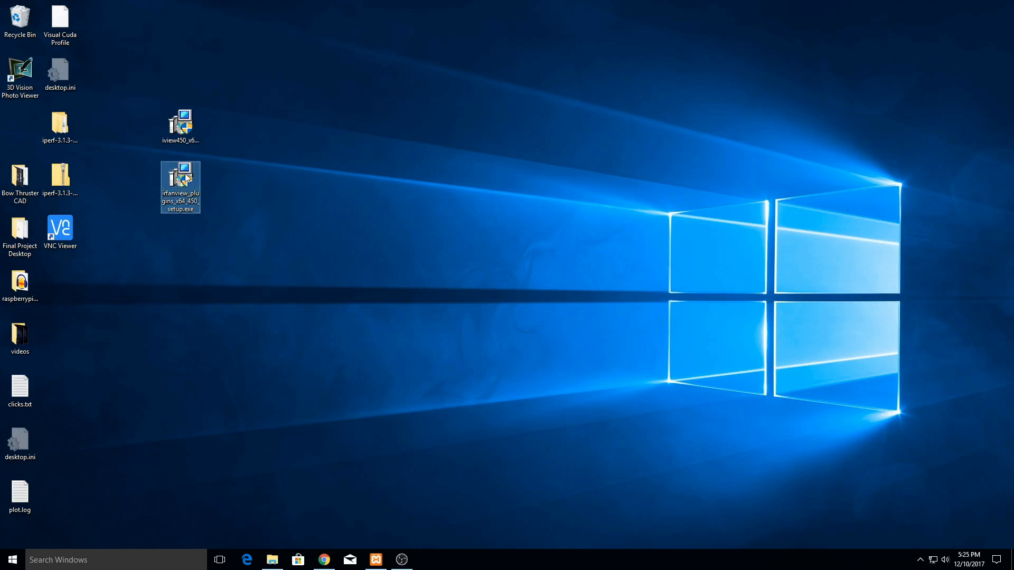
- Install the 64-bit IrfanView plugins into C:\Program Files\IrfanView and acknowledge the success message
double_click(180, 187)
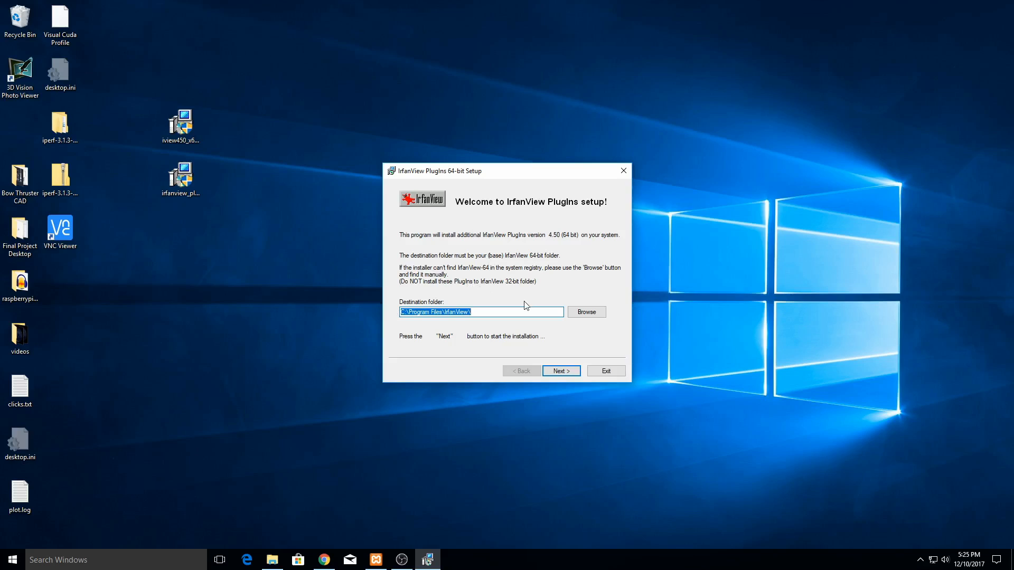
mouse_move(525, 309)
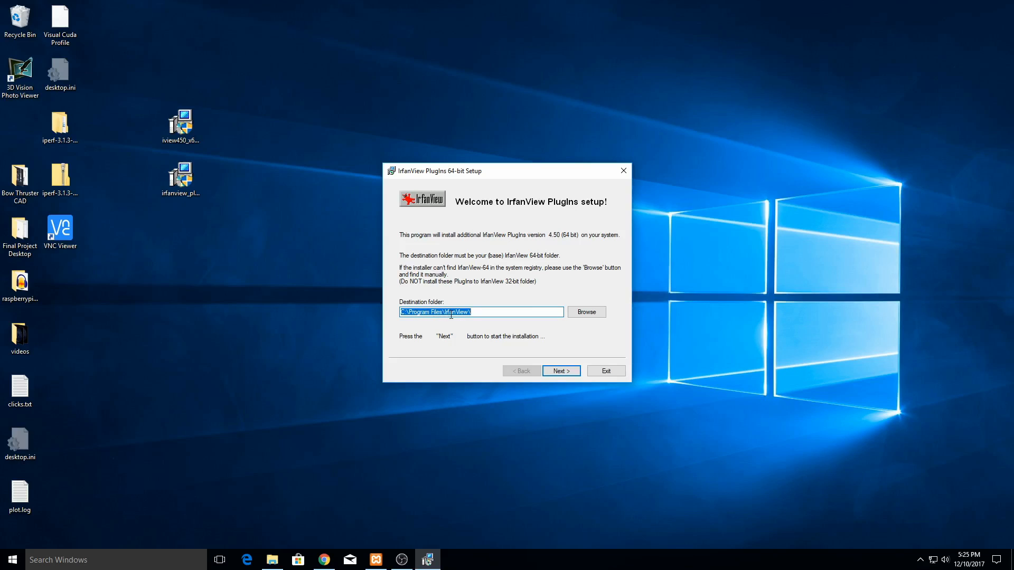
mouse_move(457, 305)
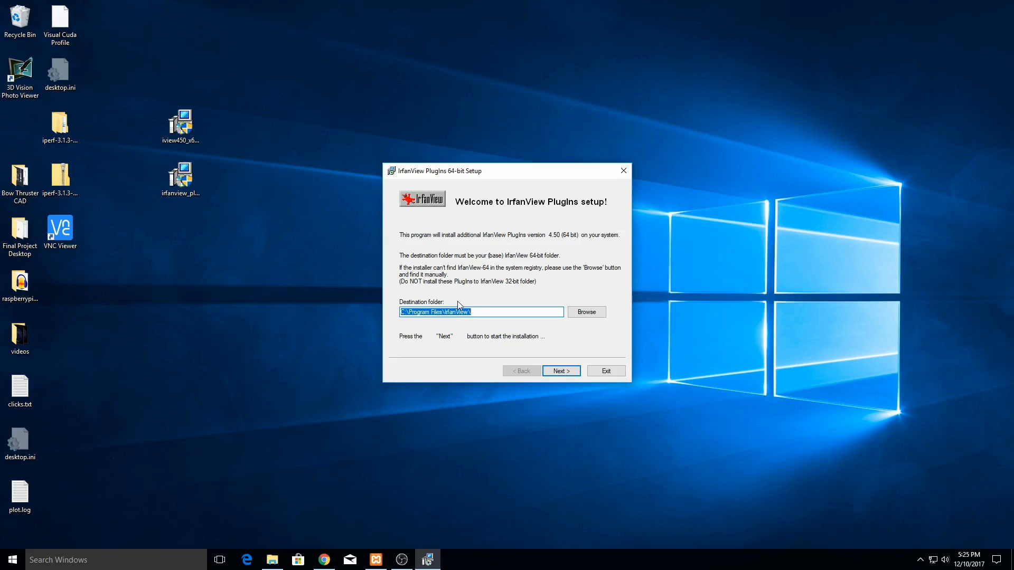
mouse_move(510, 324)
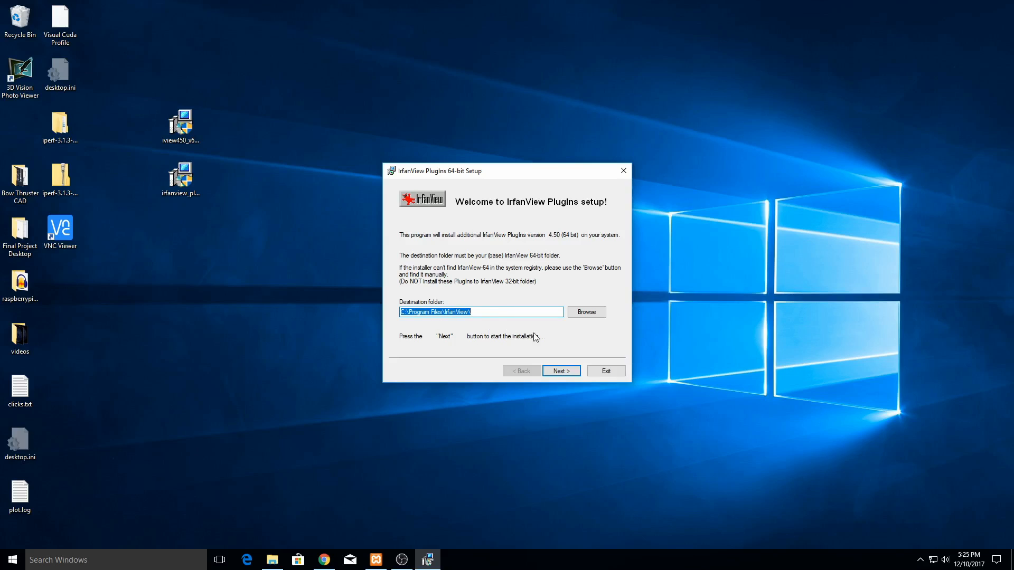
click(560, 371)
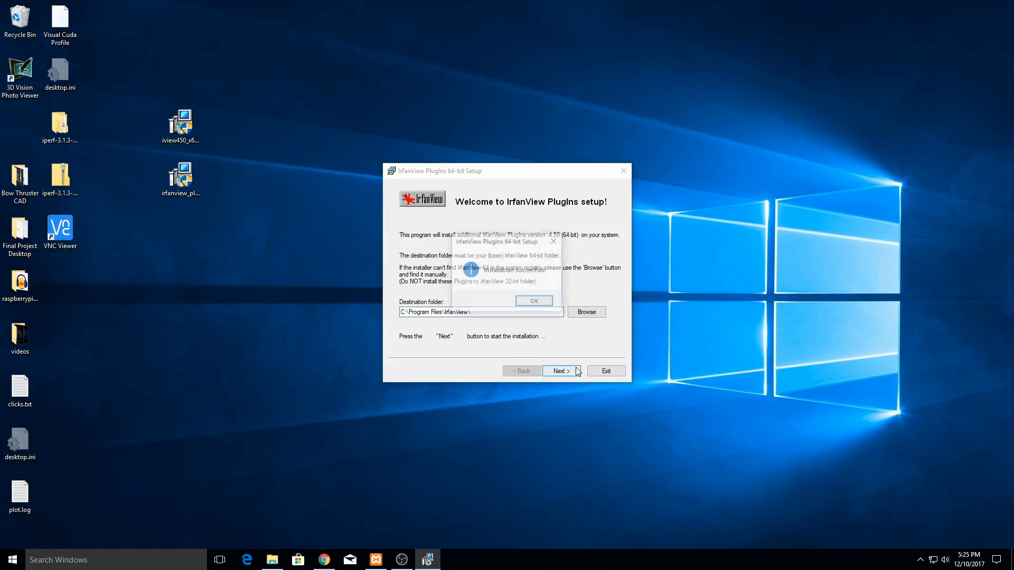
click(560, 371)
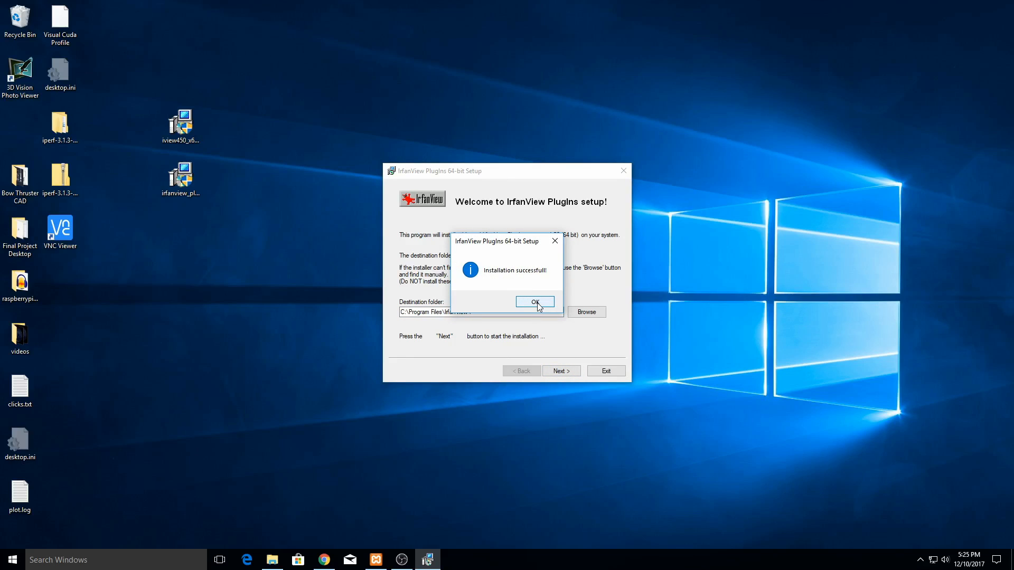
click(534, 304)
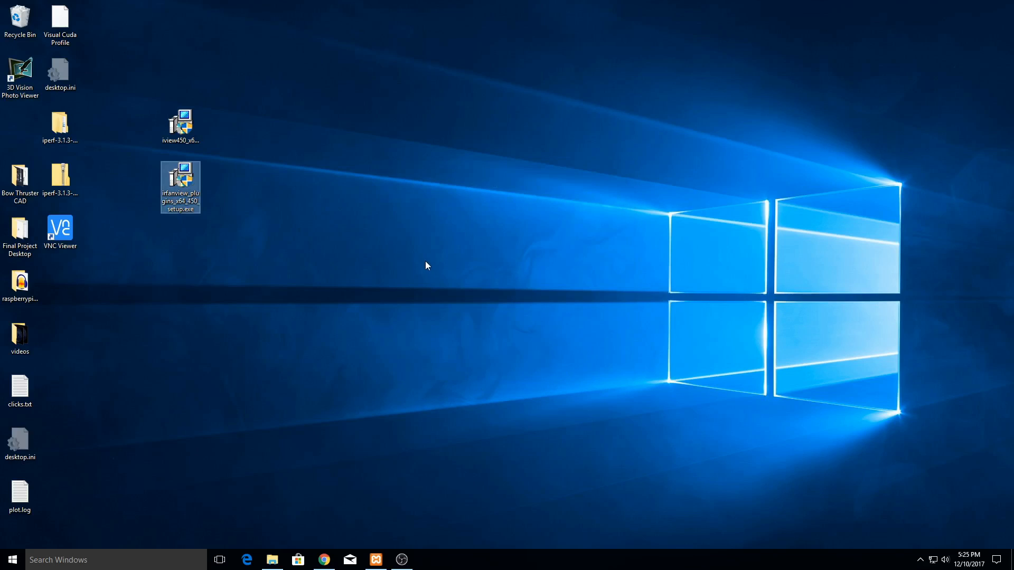
- Search the Start menu for 'irfanview' and launch IrfanView from the results
click(425, 266)
text(ir)
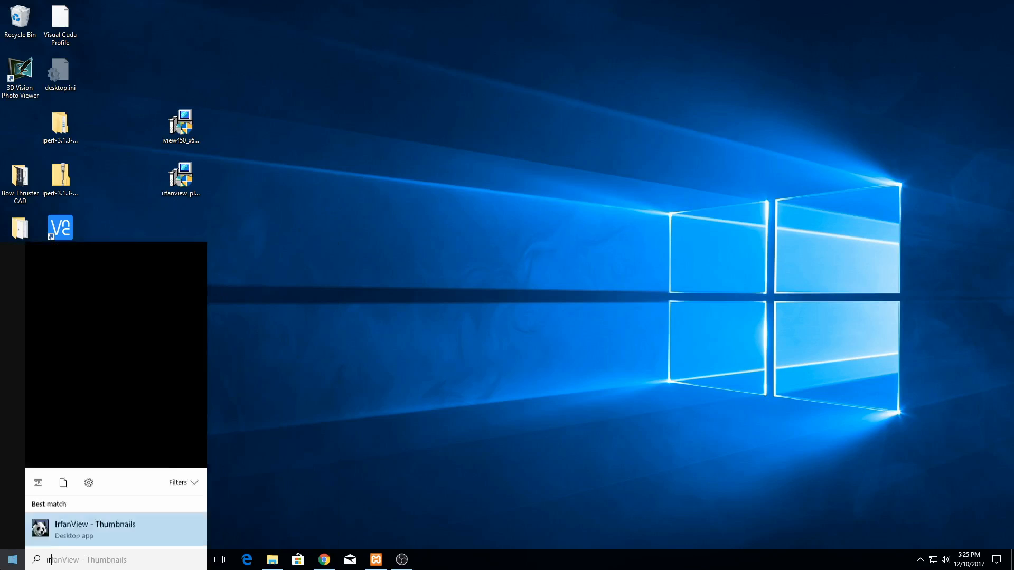
click(94, 529)
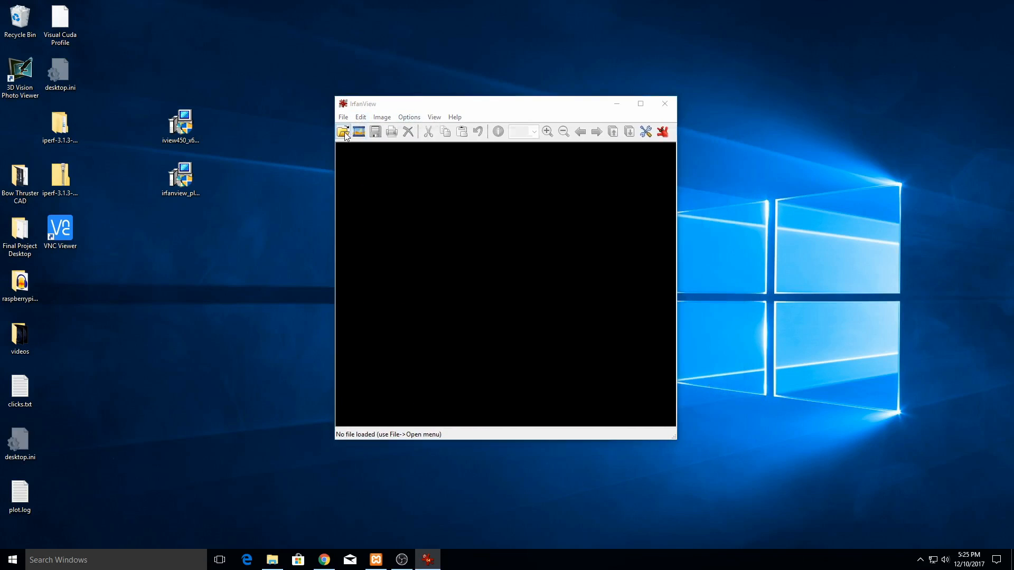
- In the Open dialog, go to Pictures and filter to CRW/CR2 - Canon CRW Format to find RAW_CANON_EOS_7D.CR2
click(343, 131)
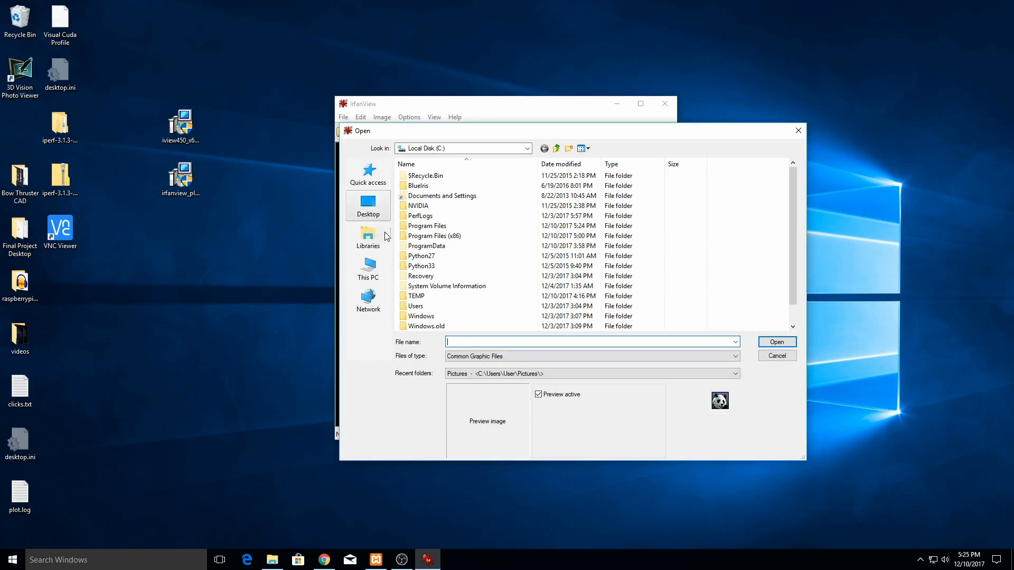
click(368, 235)
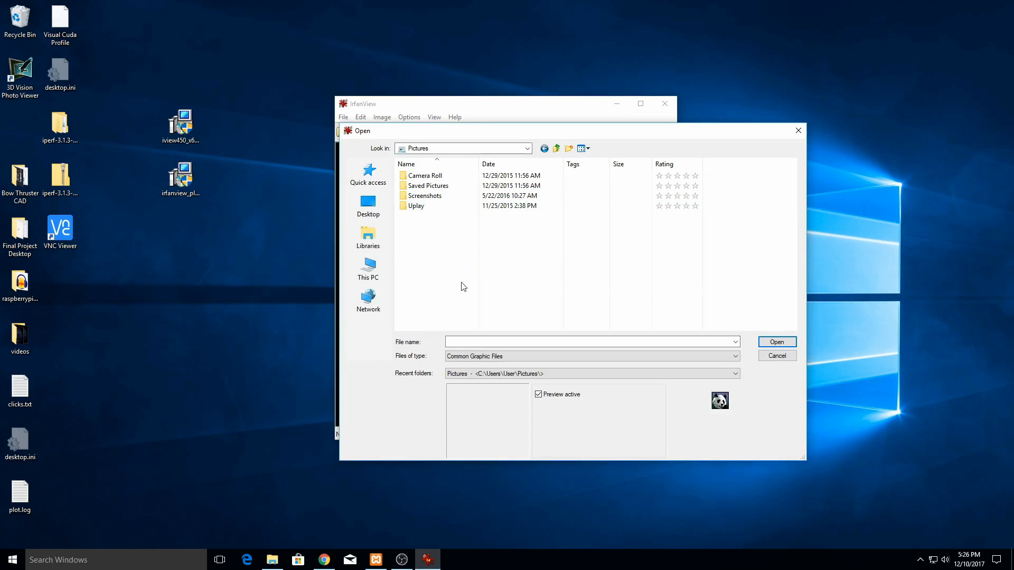
mouse_move(471, 321)
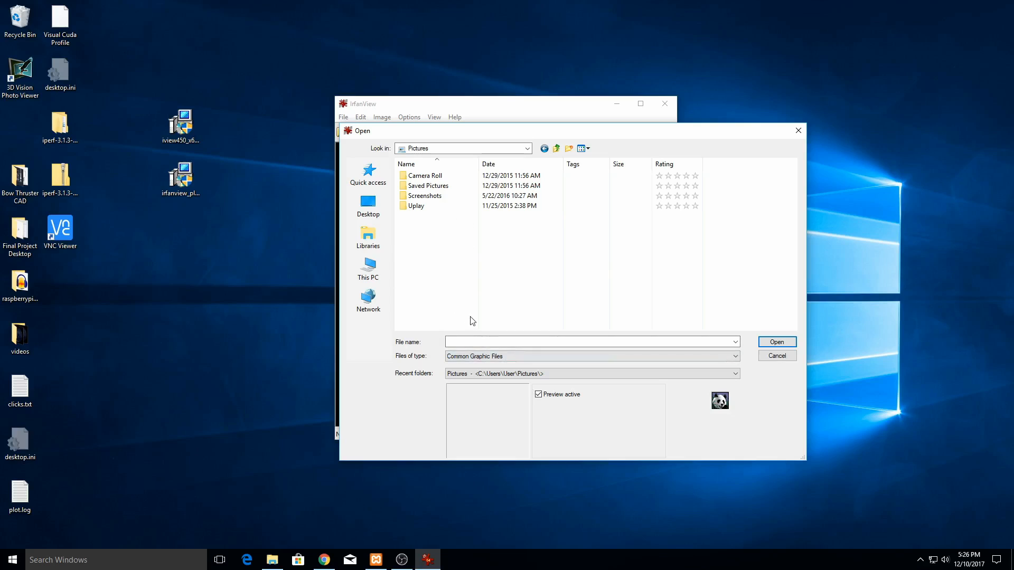
click(589, 356)
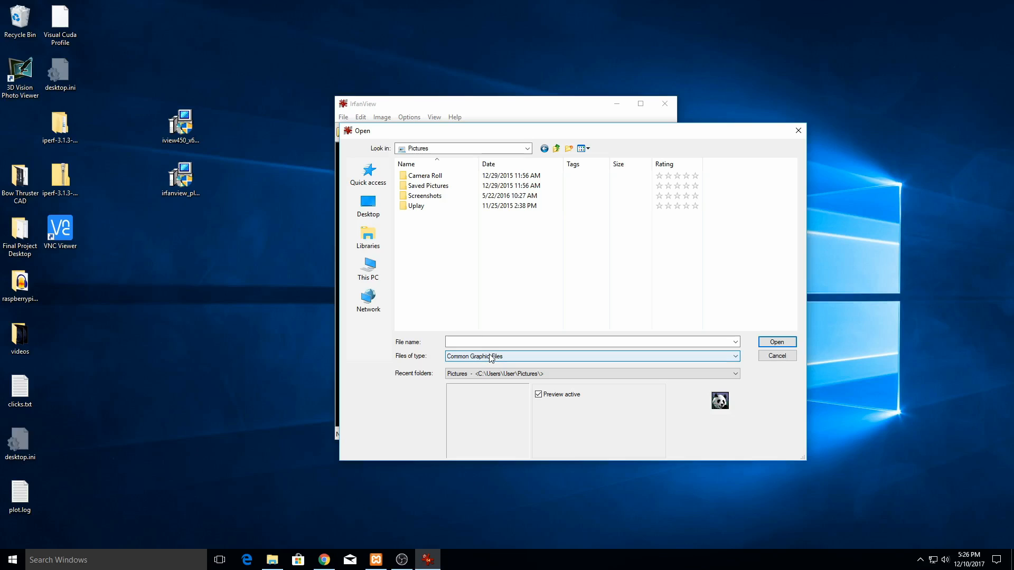
click(734, 356)
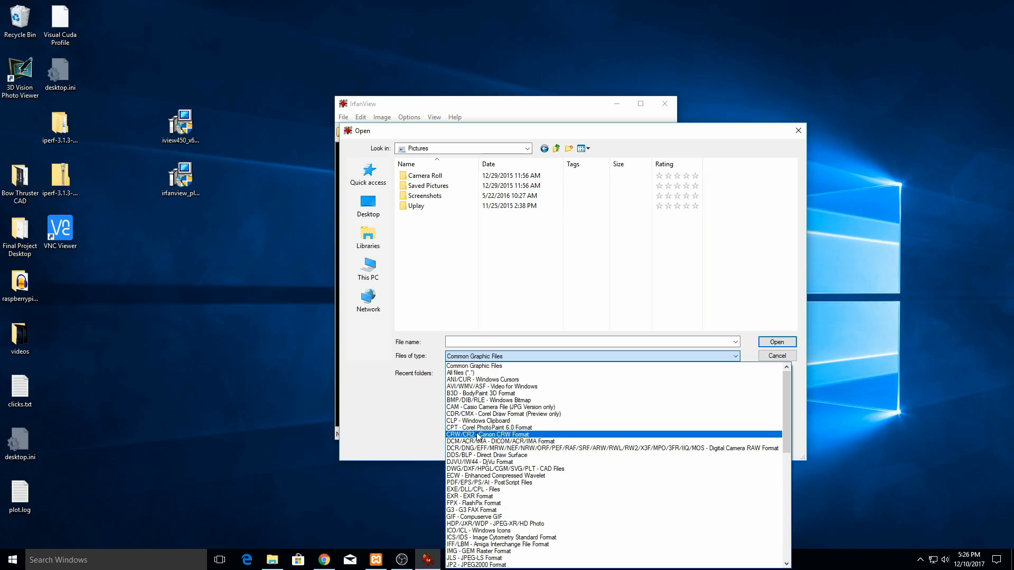
click(486, 434)
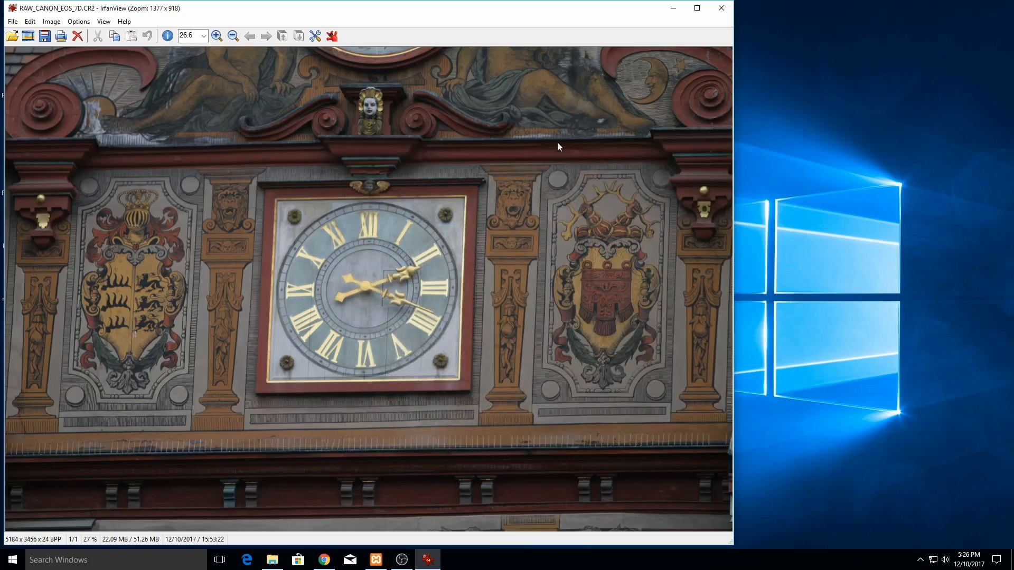
mouse_move(206, 260)
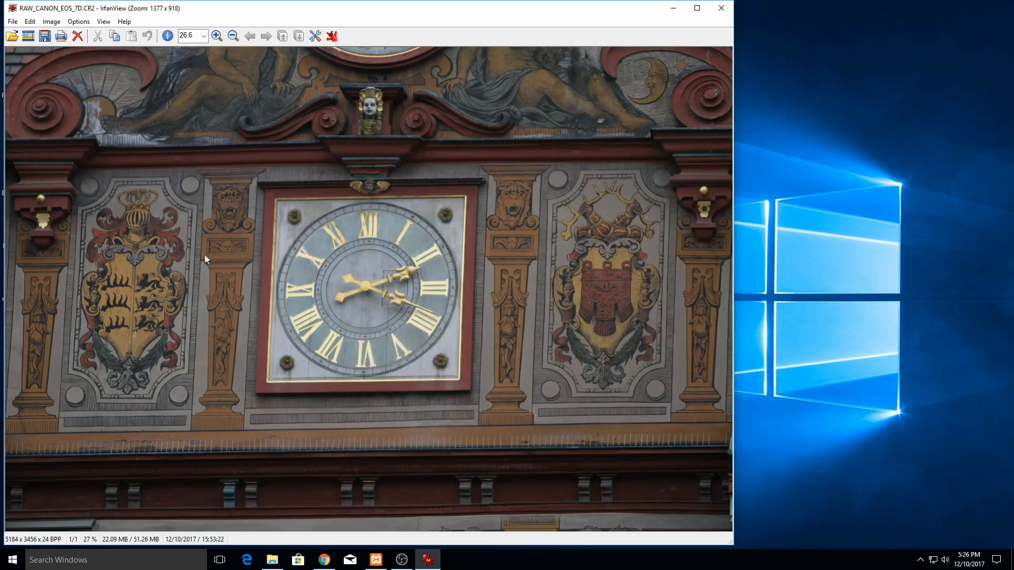
mouse_move(329, 153)
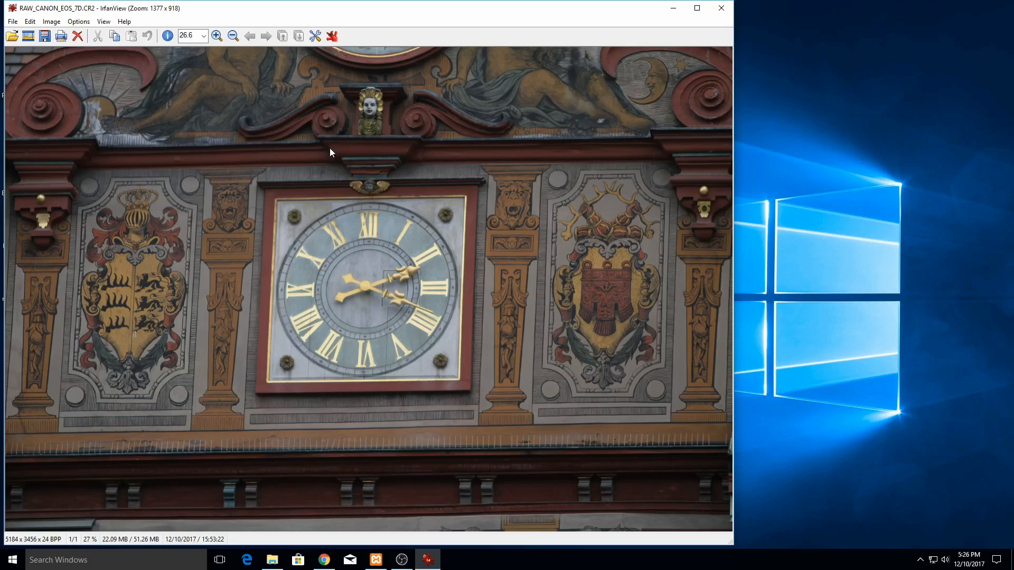
mouse_move(316, 161)
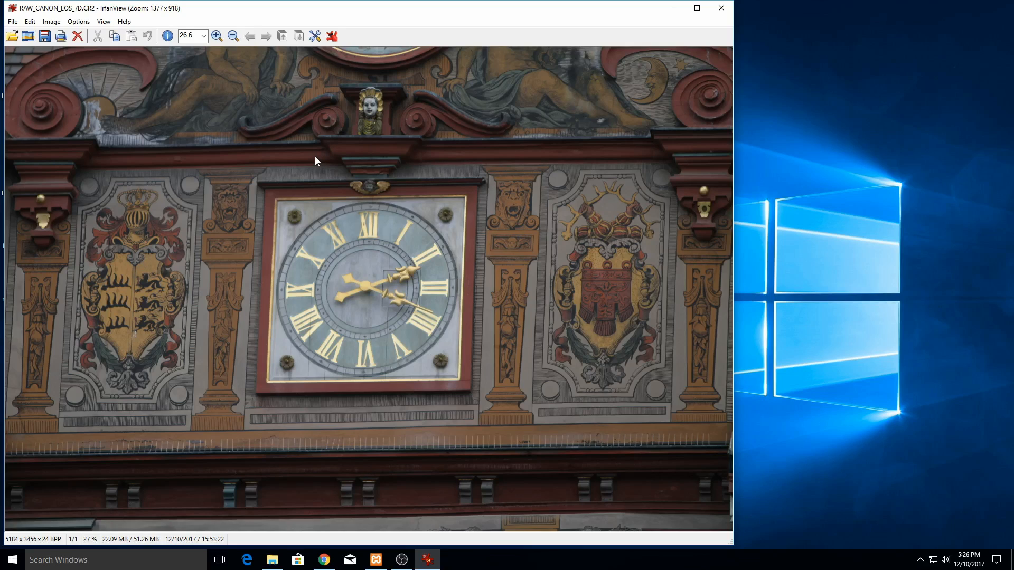
mouse_move(10, 46)
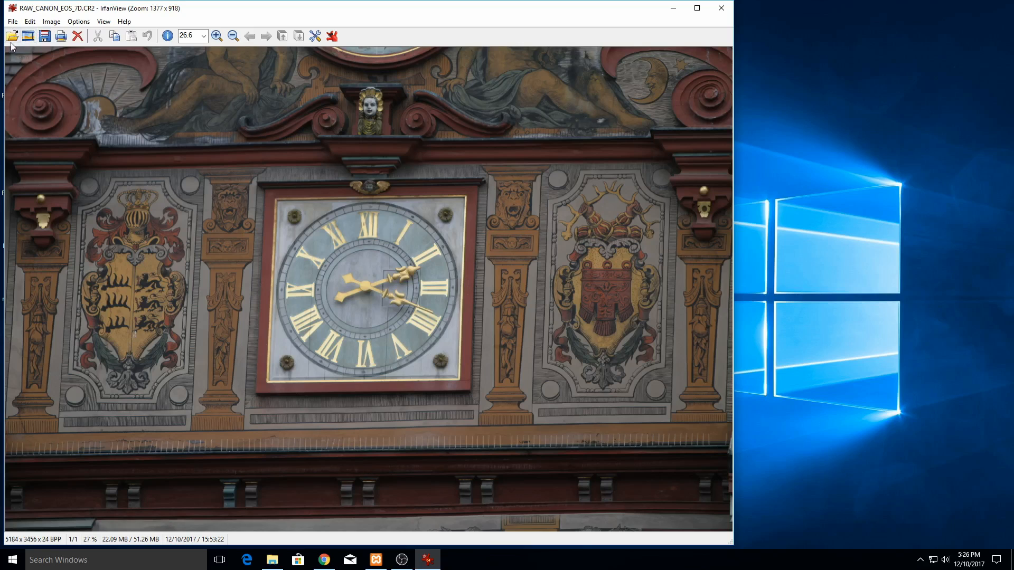
- Start File > Batch Conversion/Rename with JPG output going to C:\TEMP
click(12, 21)
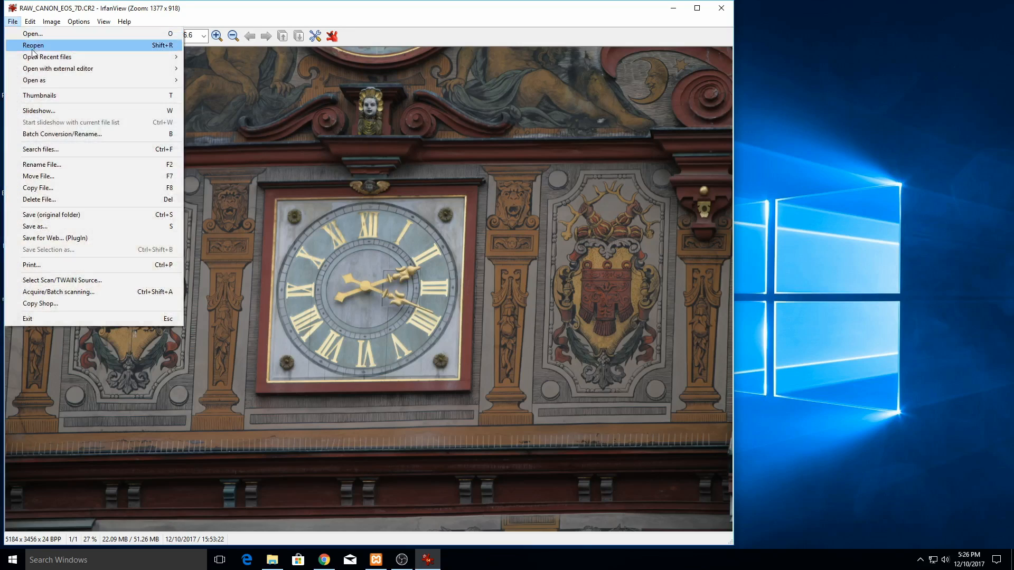
mouse_move(97, 134)
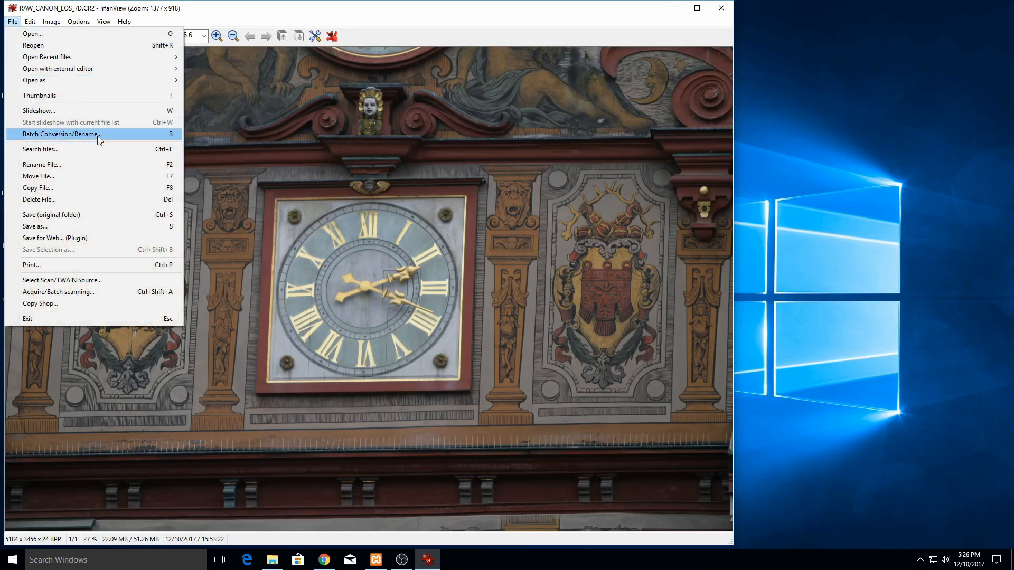
click(61, 134)
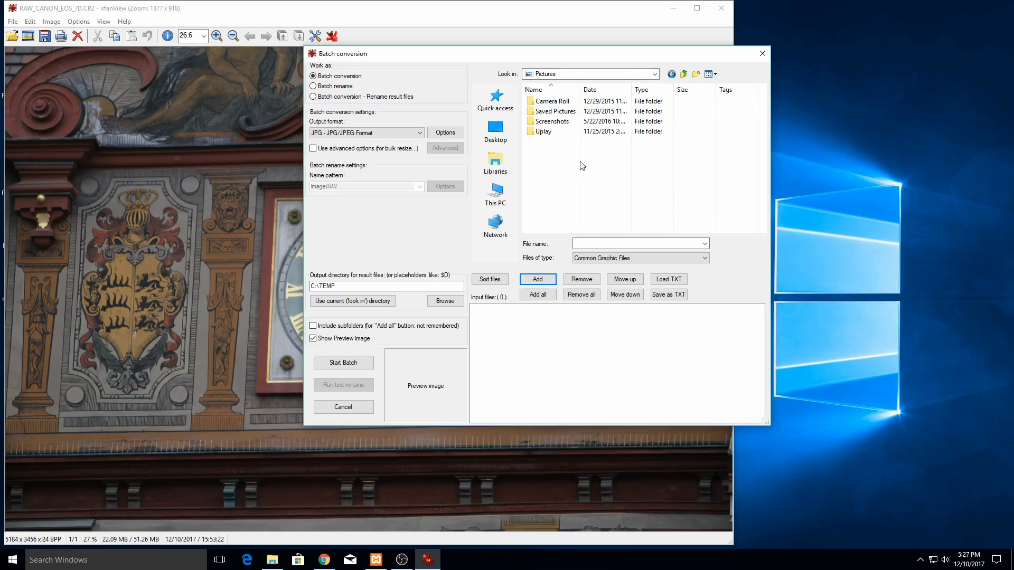
- Filter Pictures to Canon CRW/CR2 files, add RAW_CANON_EOS_7D.CR2 to the input list, output directory C:\TEMP
click(639, 258)
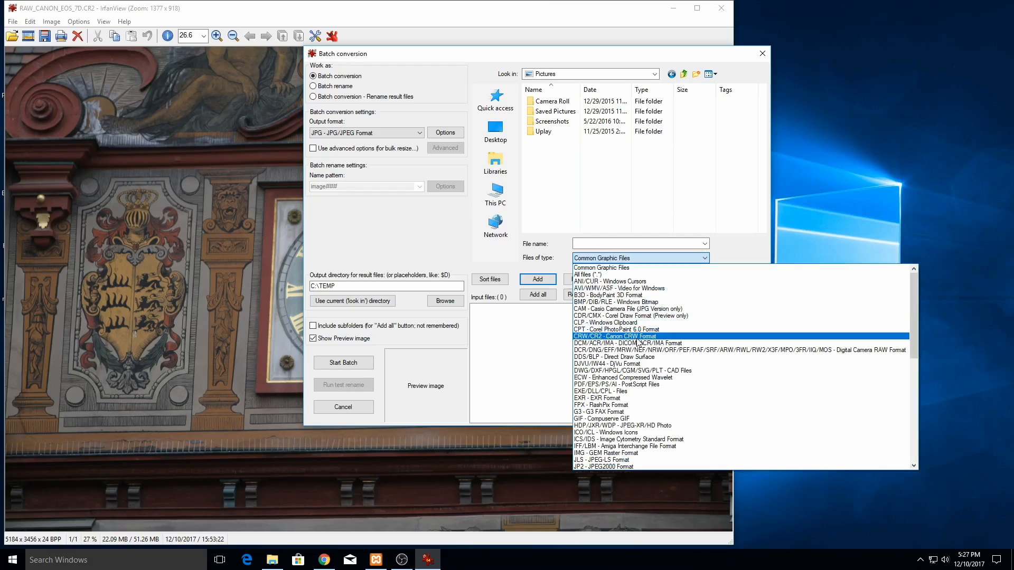
click(613, 336)
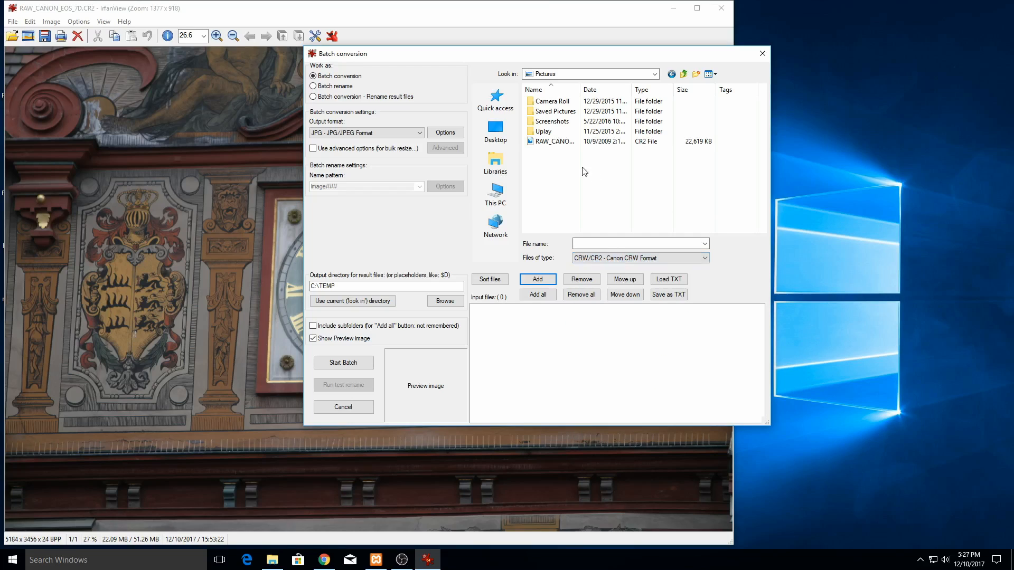
click(555, 141)
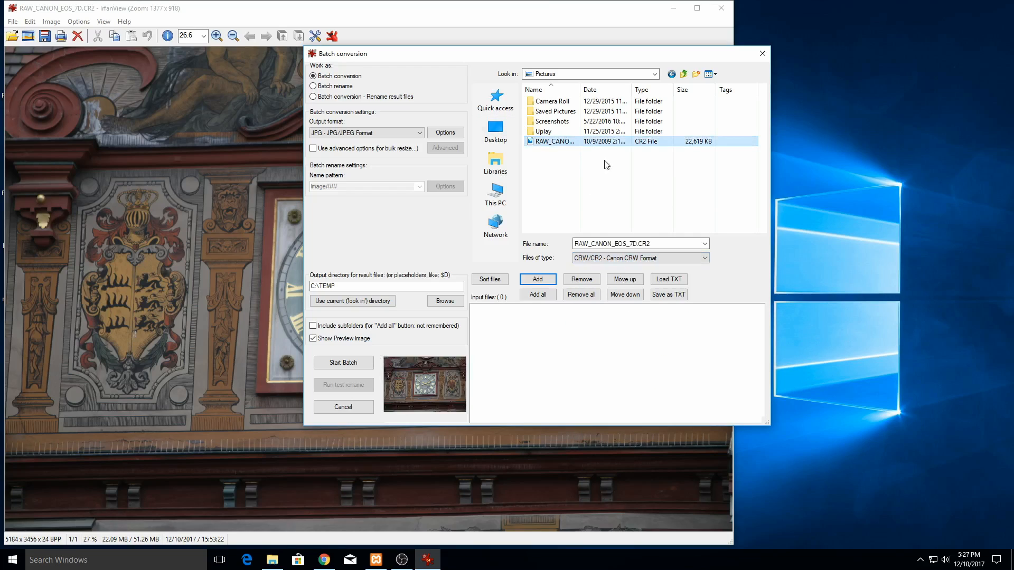
click(537, 279)
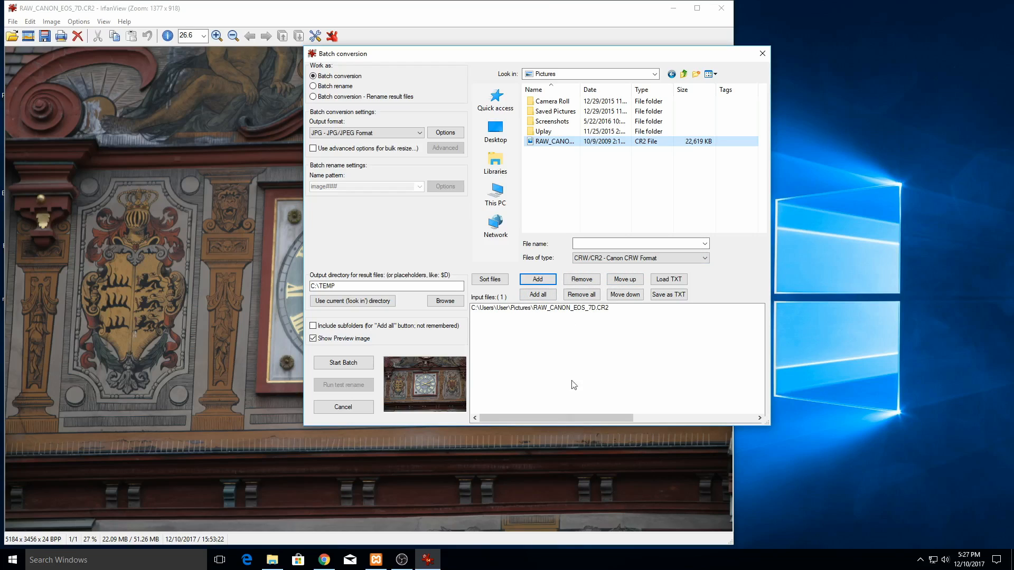
mouse_move(635, 360)
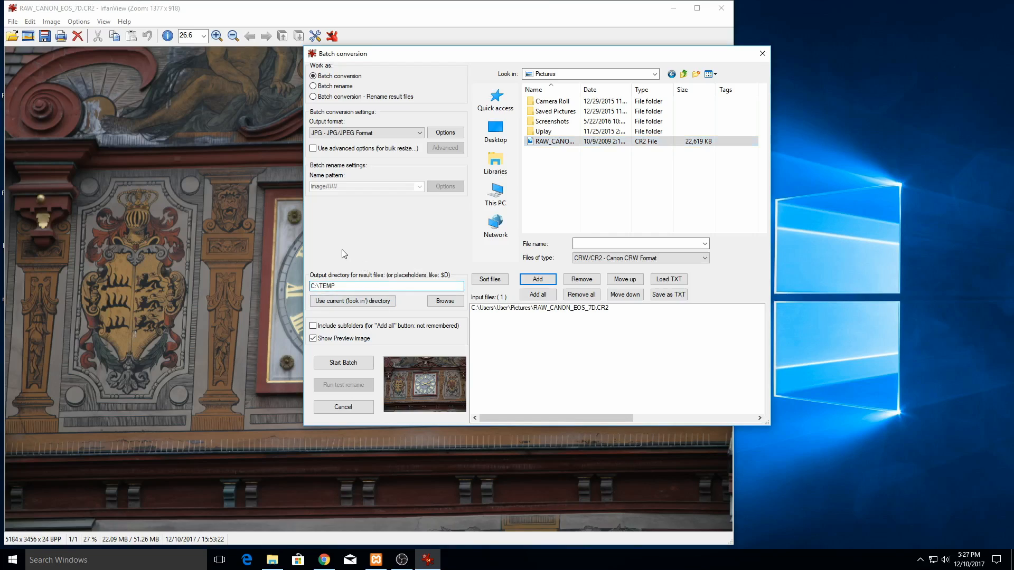
click(387, 286)
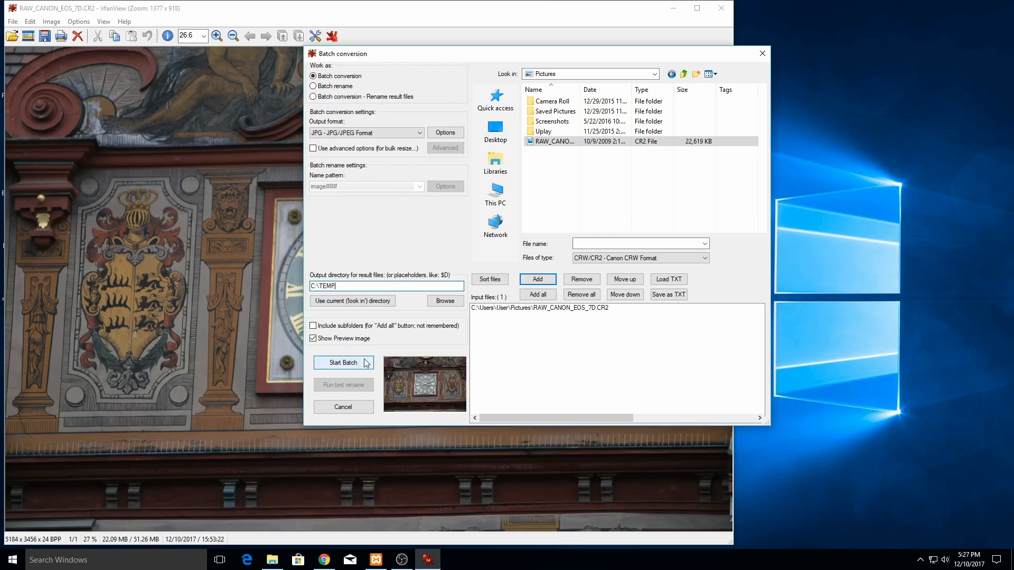
- Start the batch conversion of the CR2 file to JPG in C:\TEMP
click(343, 362)
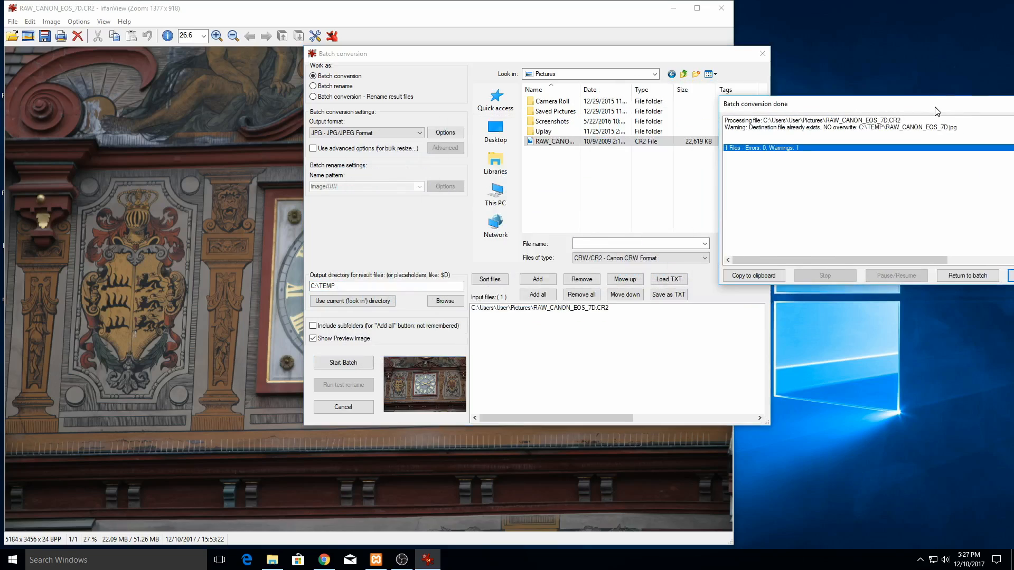
mouse_move(684, 348)
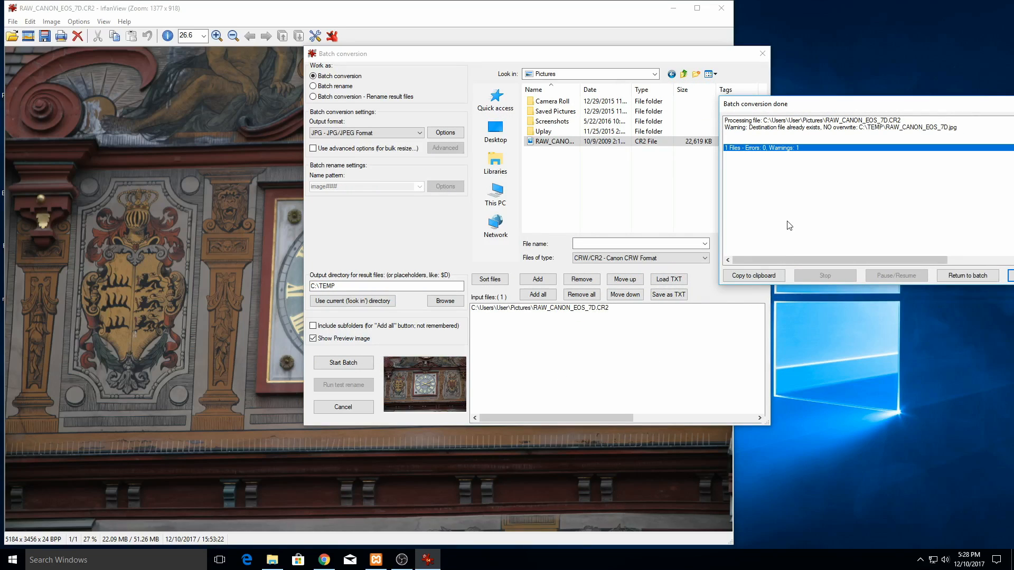
mouse_move(821, 236)
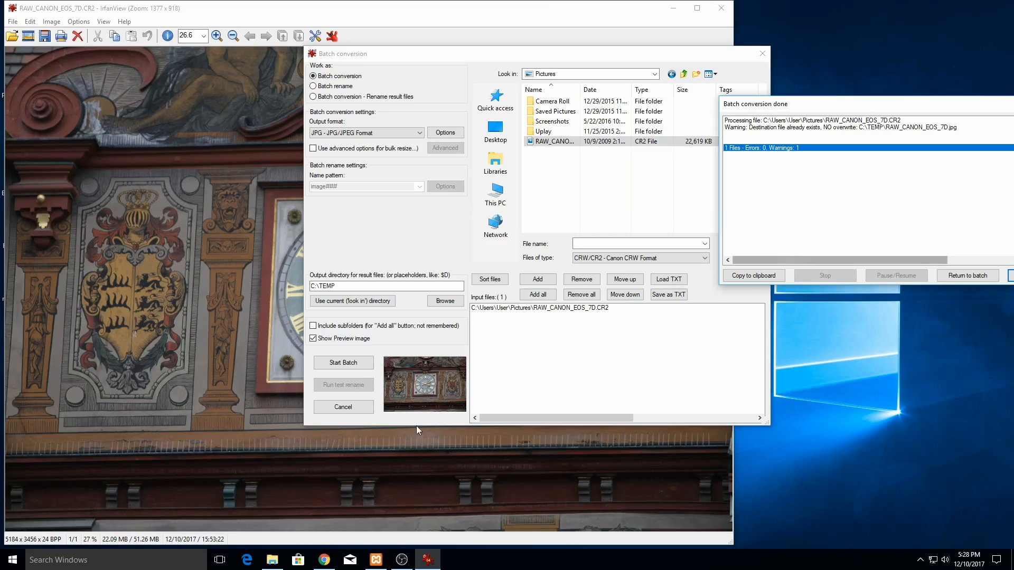
mouse_move(967, 113)
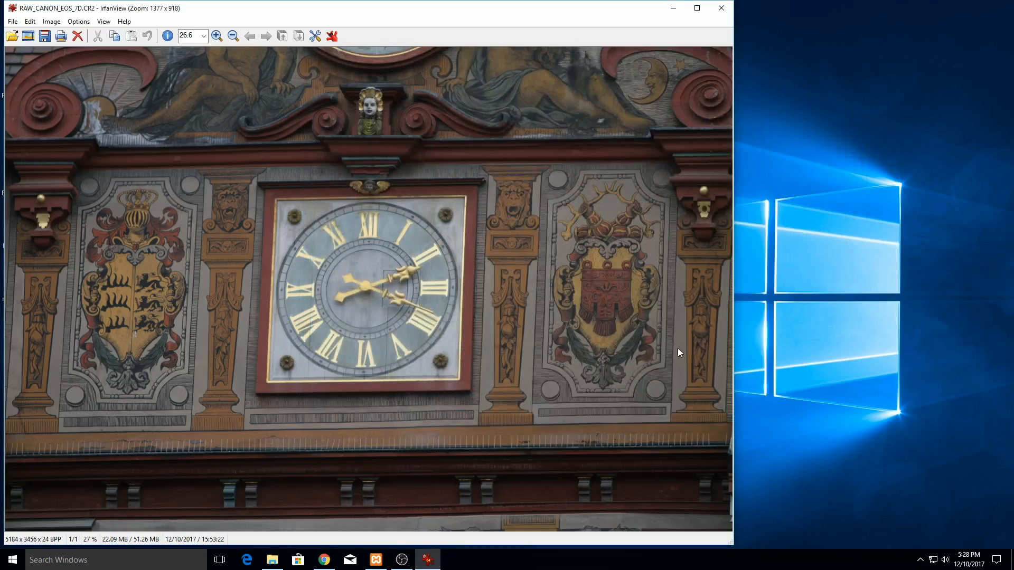
- Browse File Explorer to C:\TEMP and select RAW_CANON_EOS_7D.jpg to confirm its 1.74 MB size
click(271, 560)
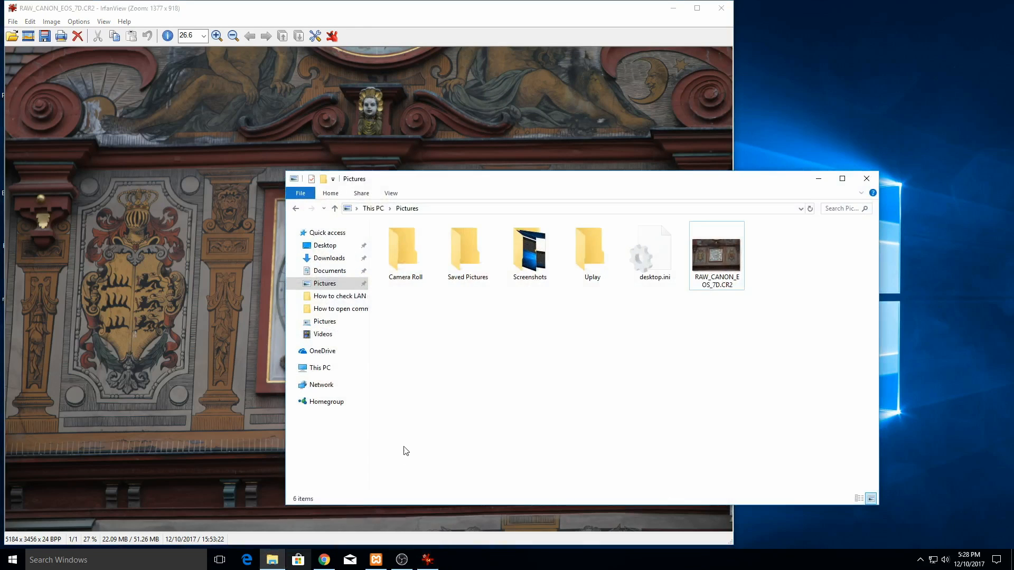
mouse_move(320, 368)
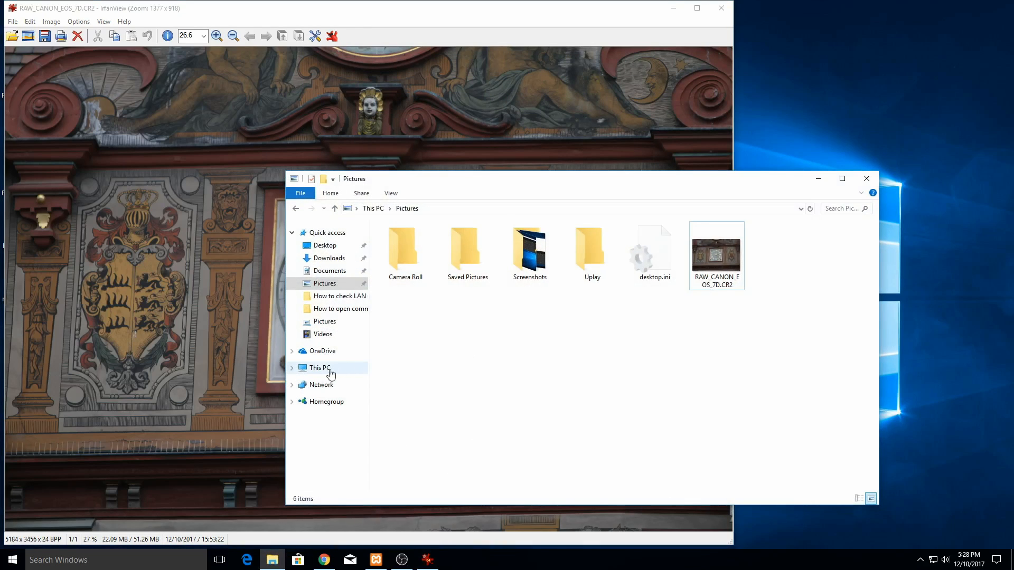
click(320, 368)
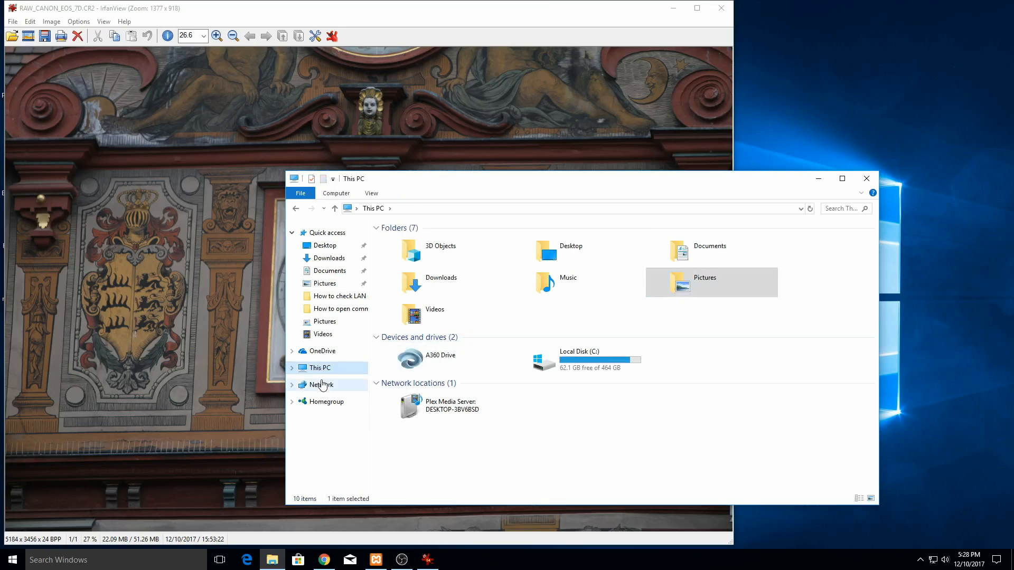
click(575, 359)
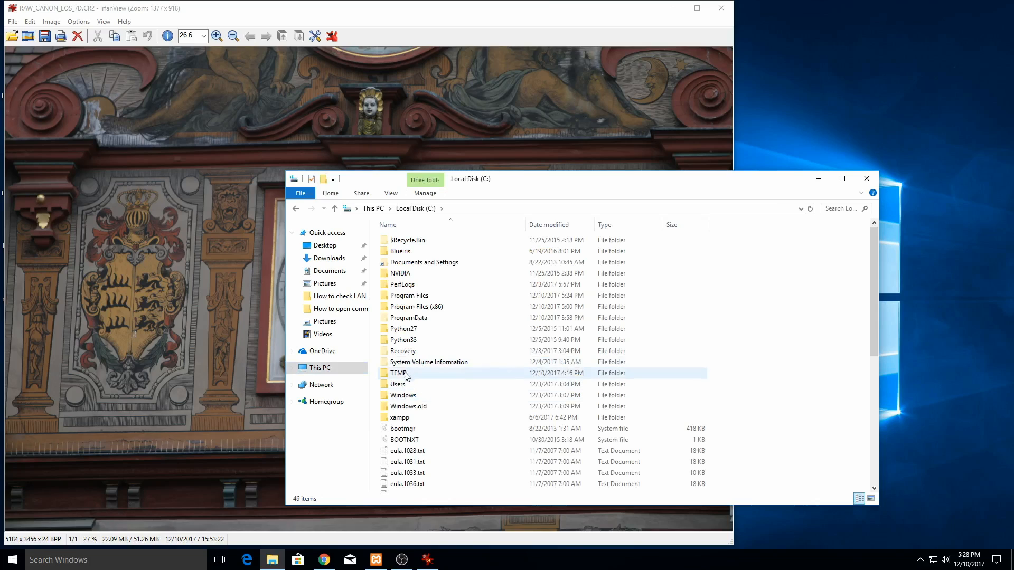
double_click(398, 373)
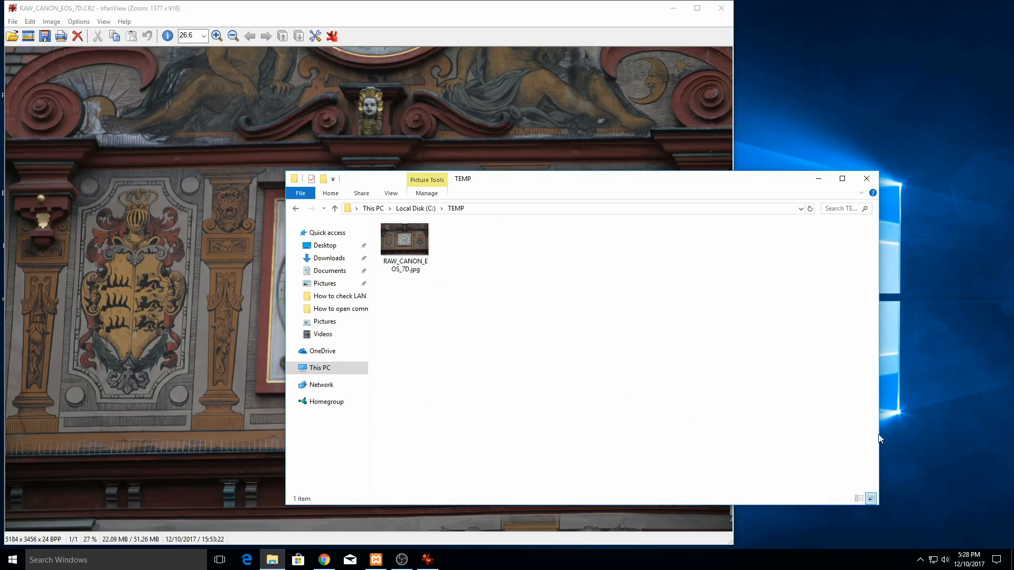
mouse_move(456, 304)
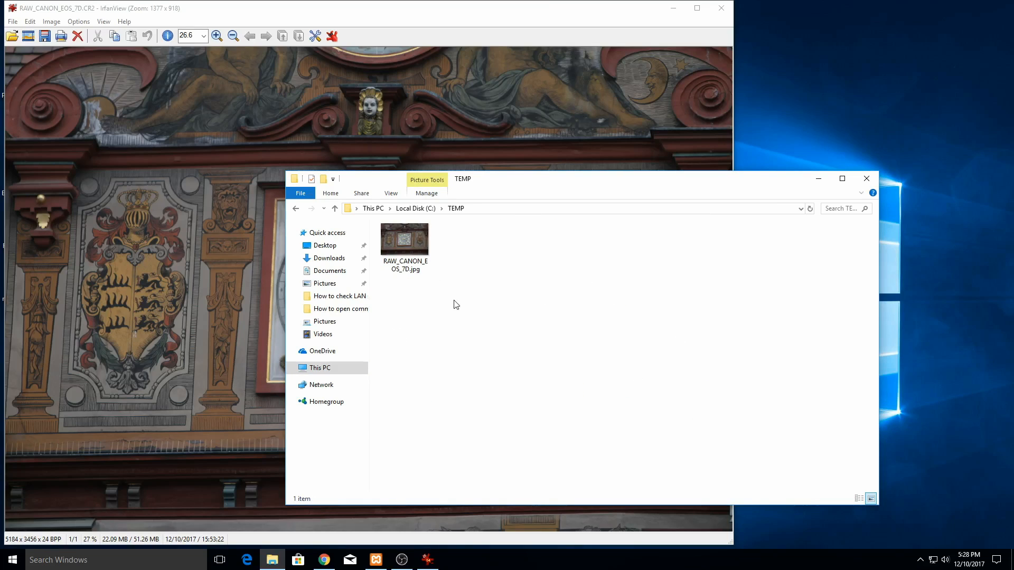
click(405, 243)
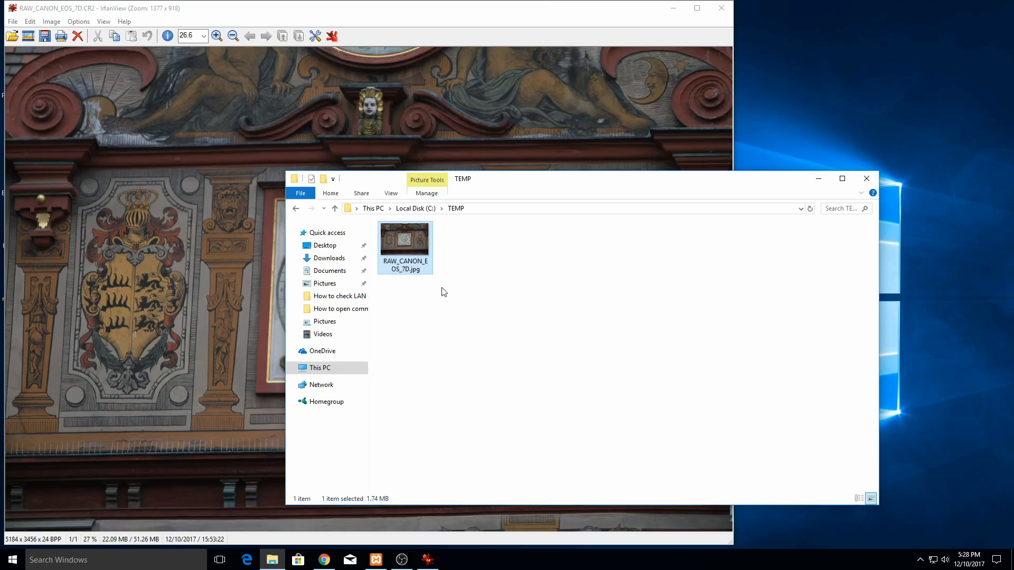
double_click(404, 240)
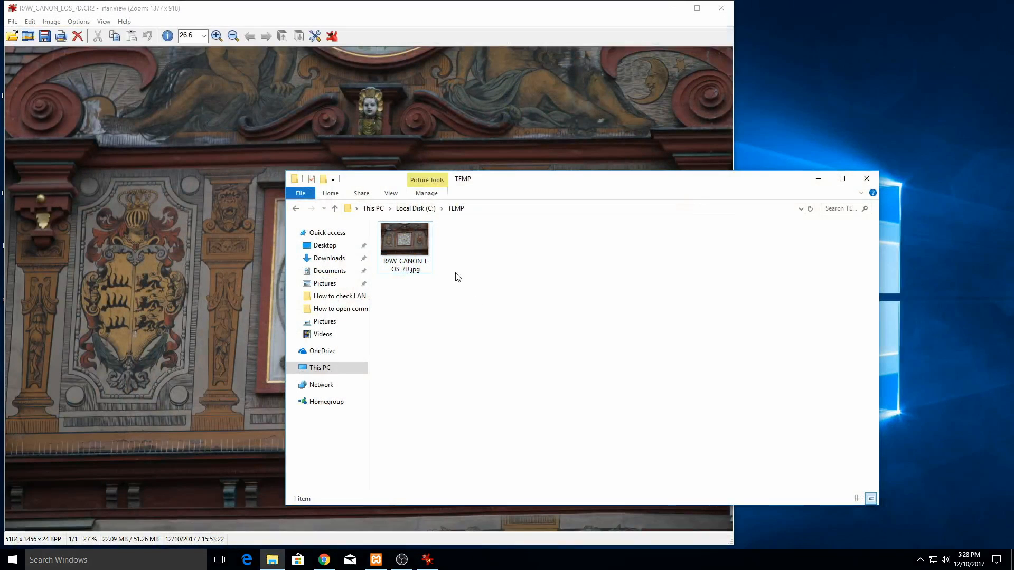
right_click(405, 240)
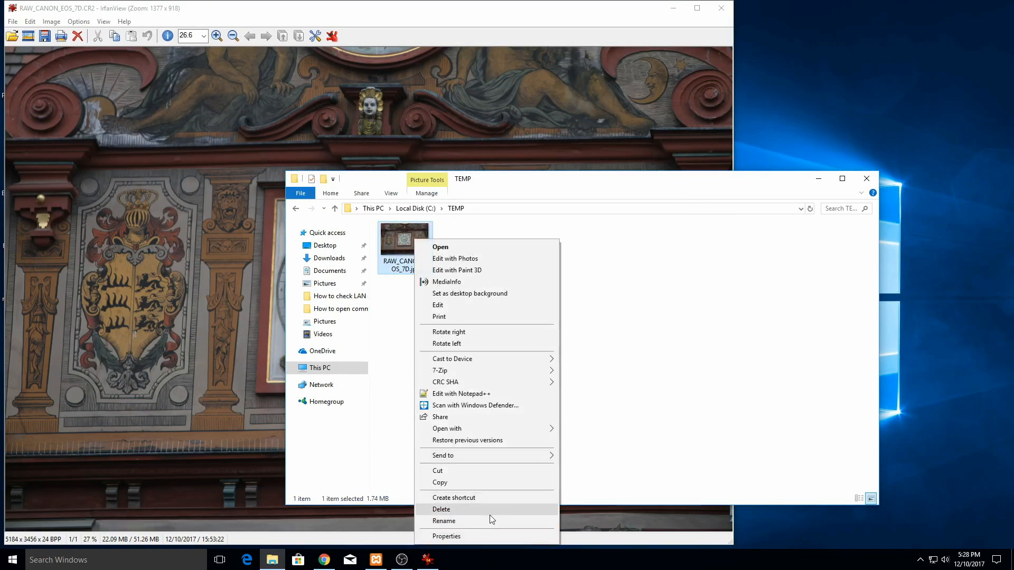
click(446, 537)
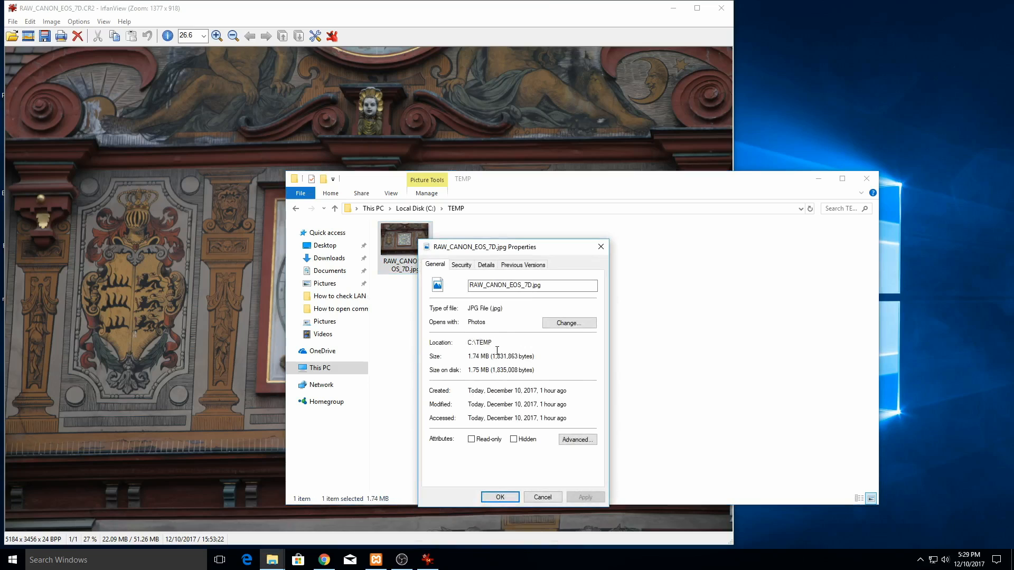
mouse_move(524, 335)
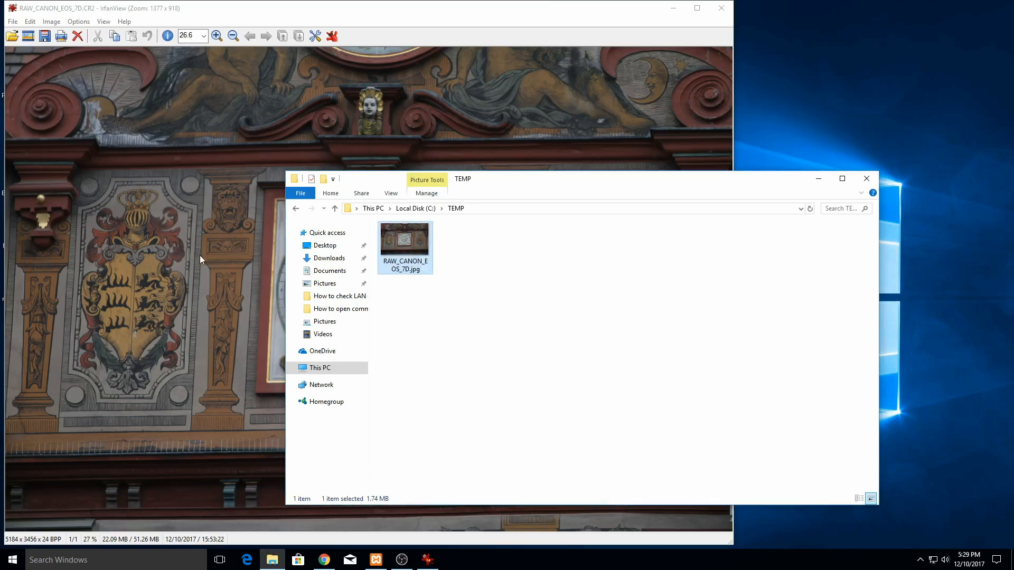
mouse_move(221, 222)
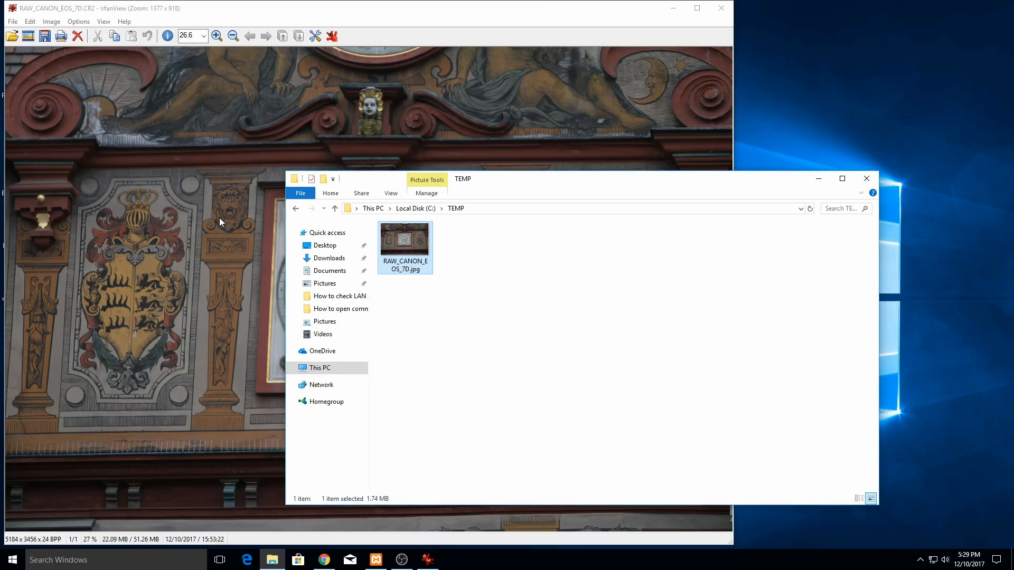
mouse_move(232, 229)
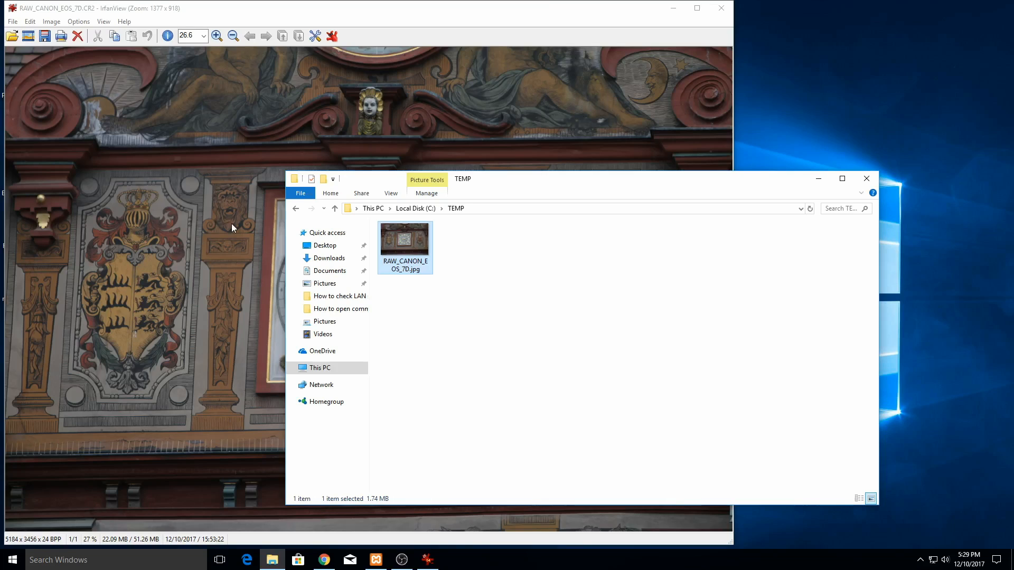
click(707, 301)
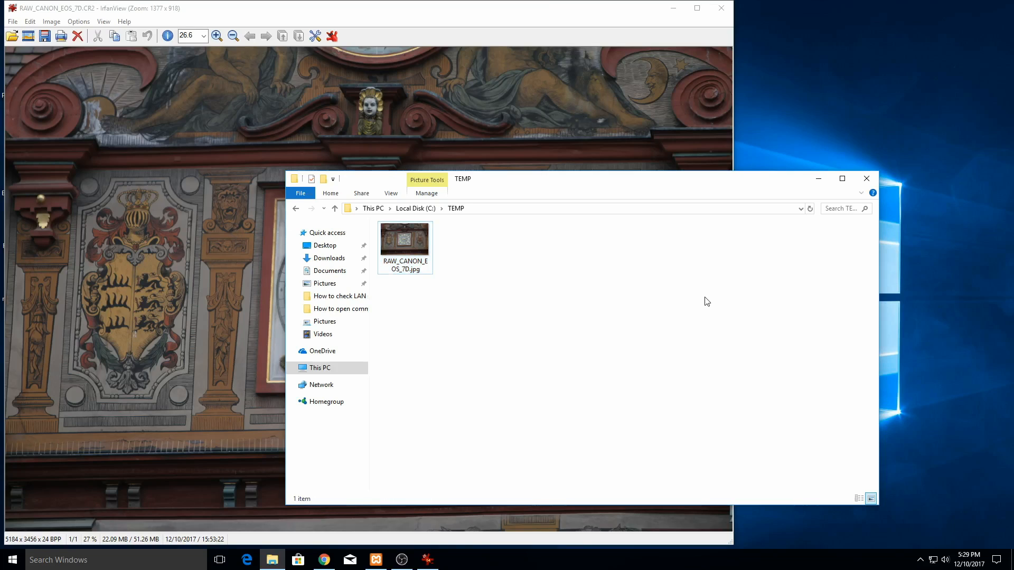